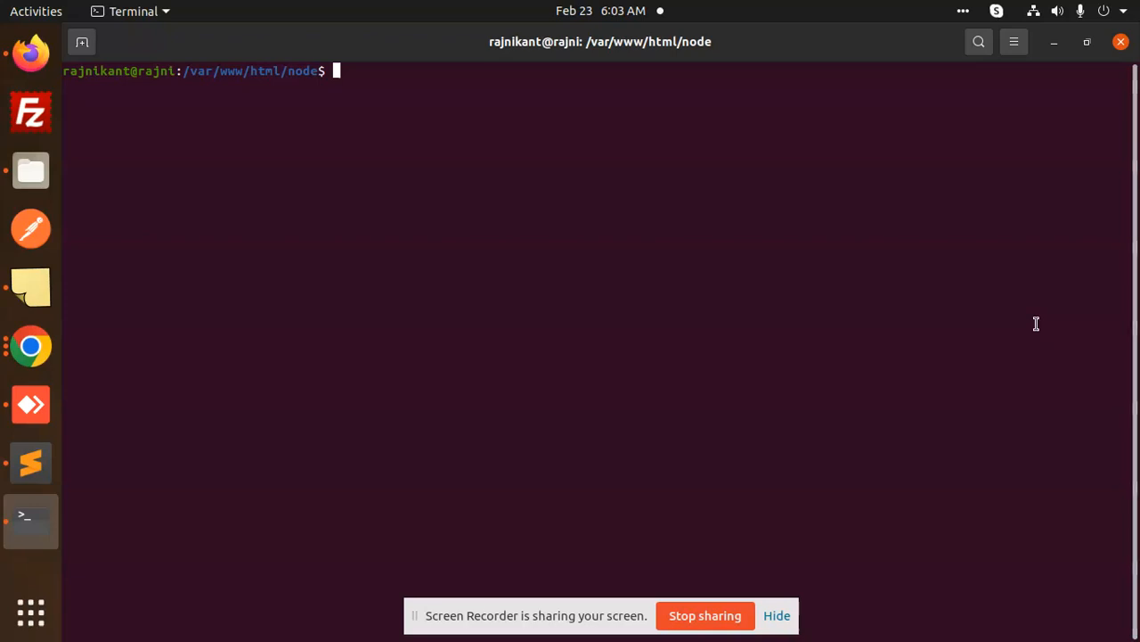
Step: Create and enter the dbconnection folder, then initialise it with npm init -y
type("mk")
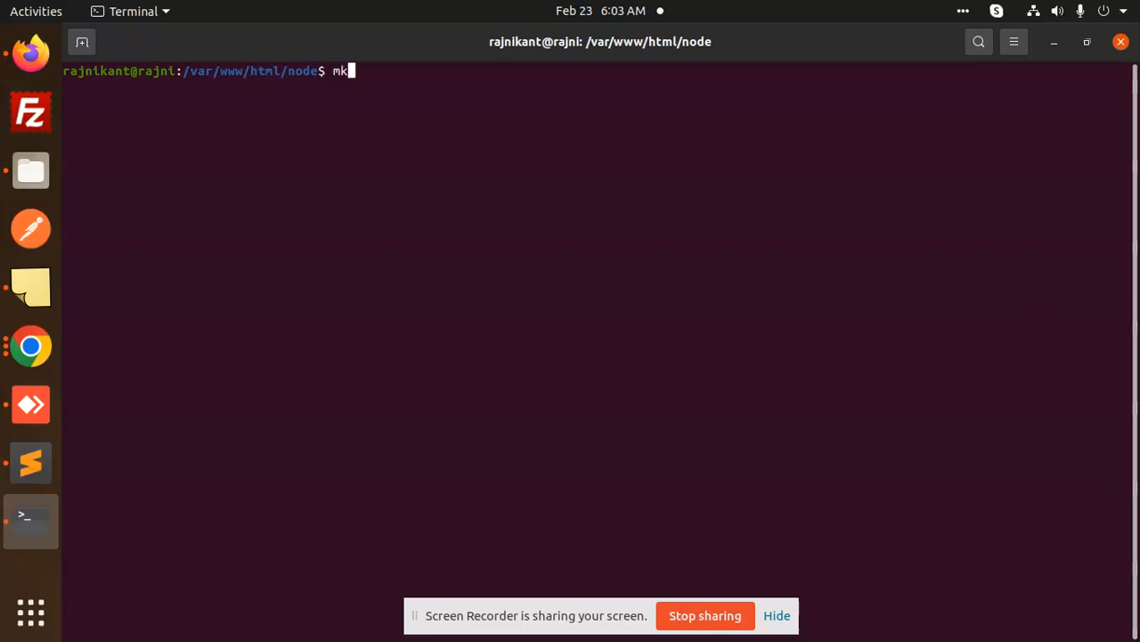
type("dir")
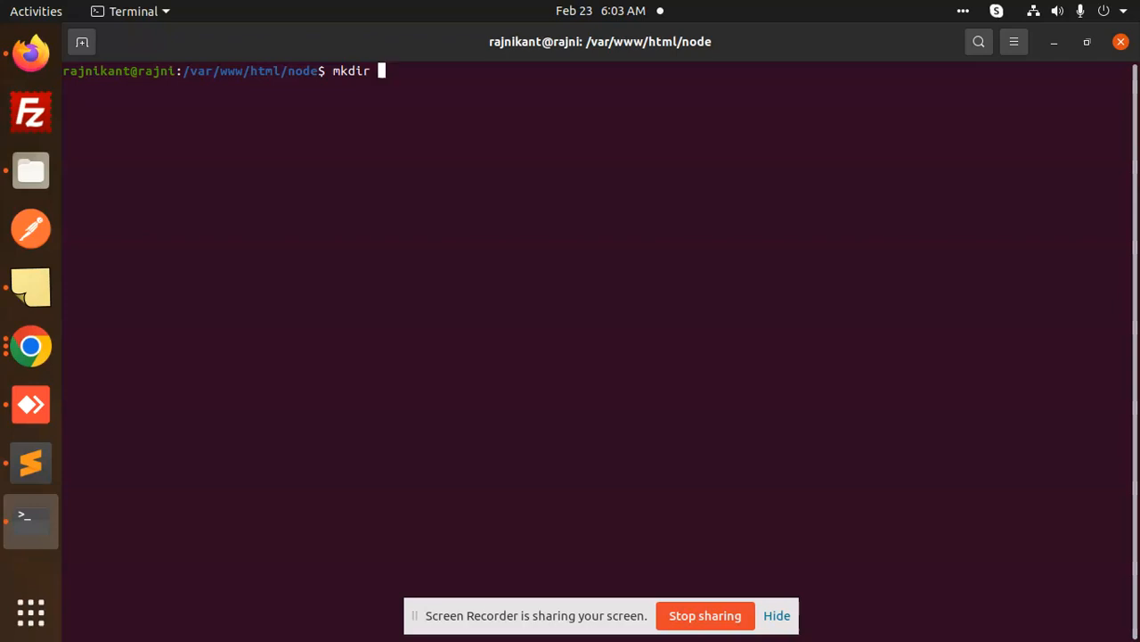
type("db")
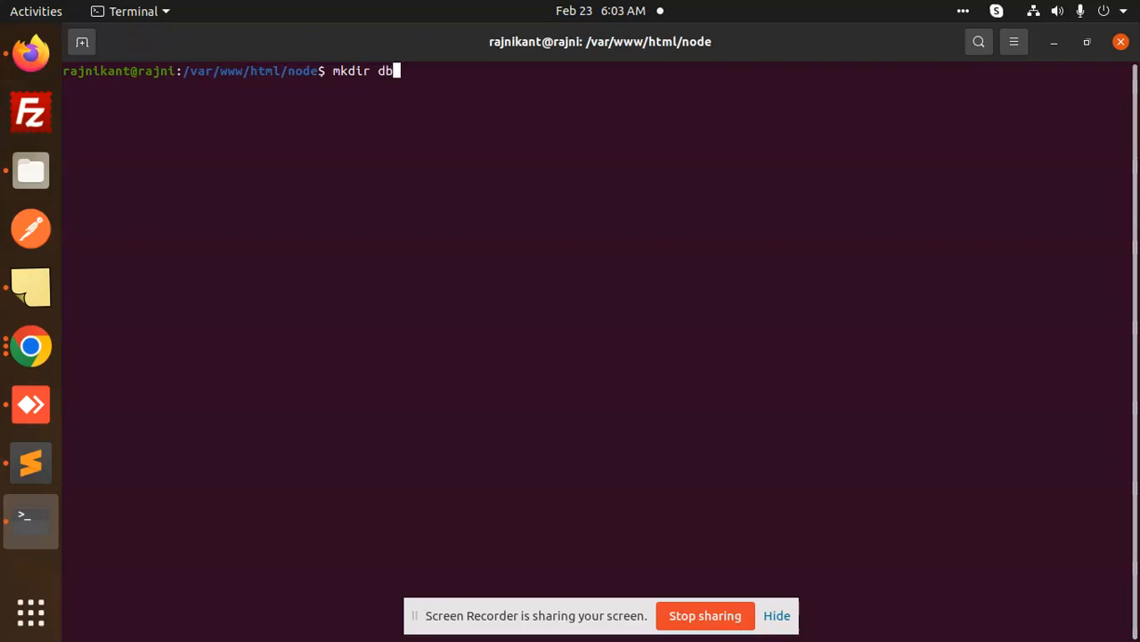
type("connec")
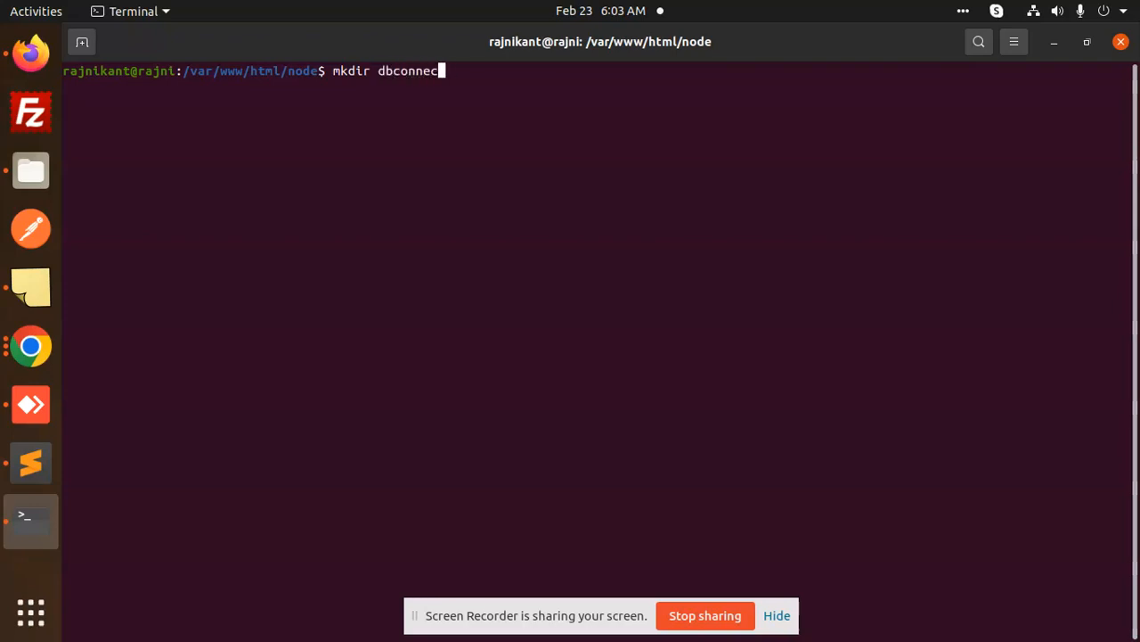
type("ion")
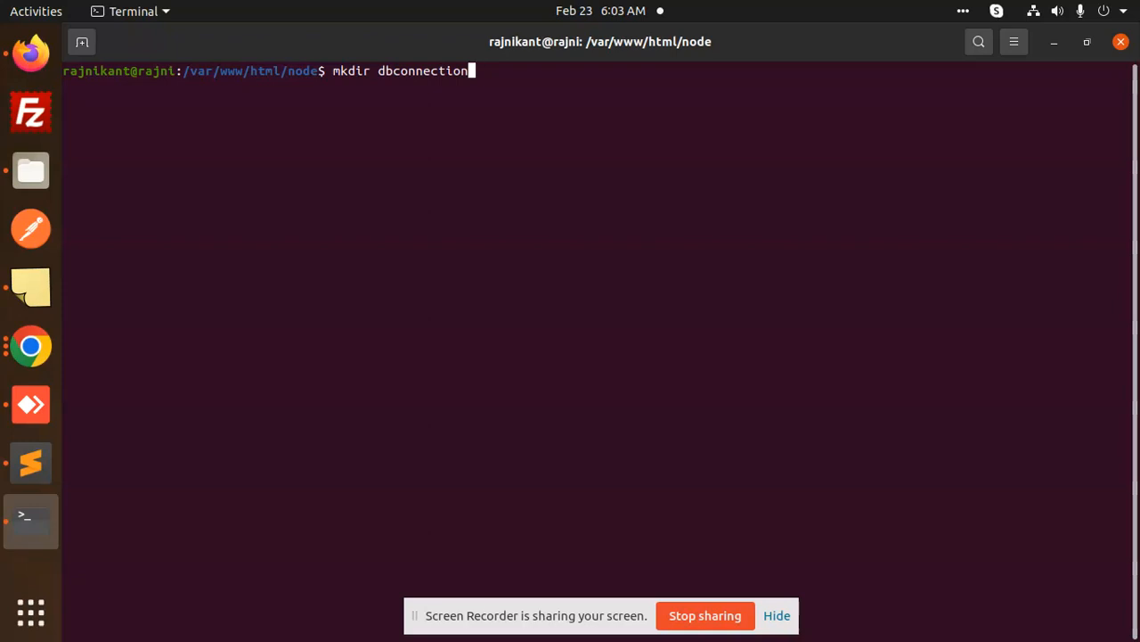
type("cd")
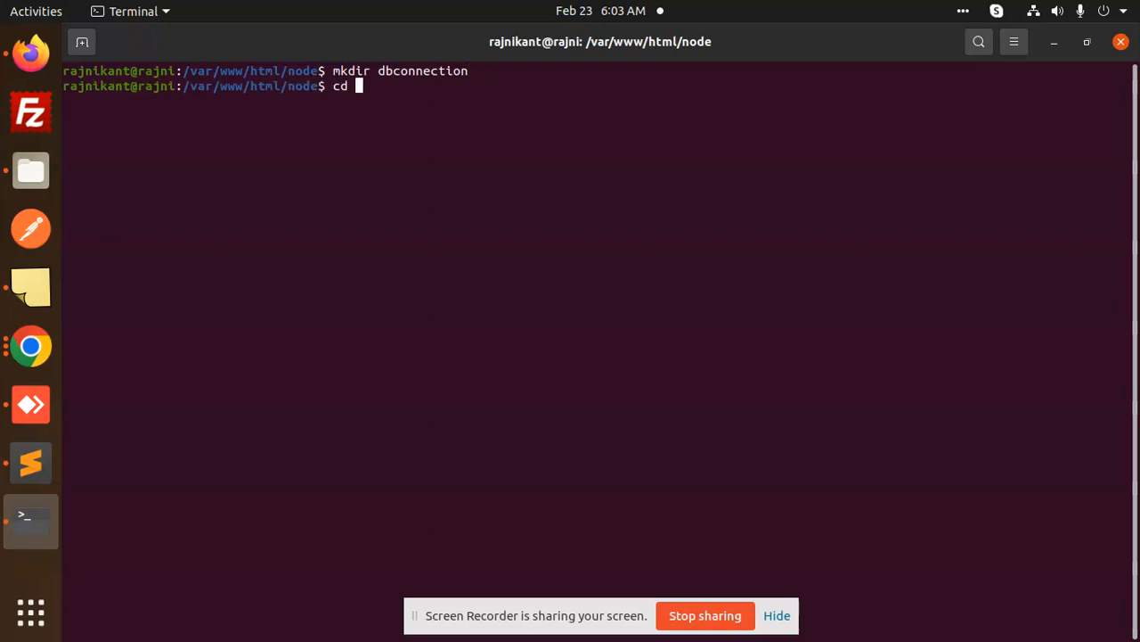
type("da")
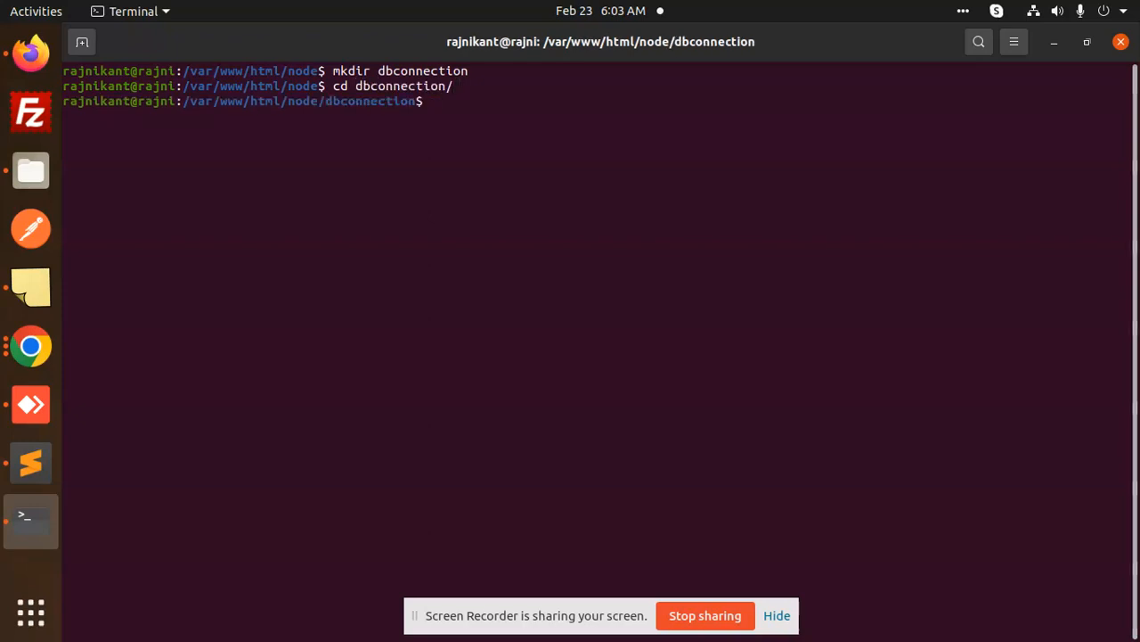
type("npm init -y")
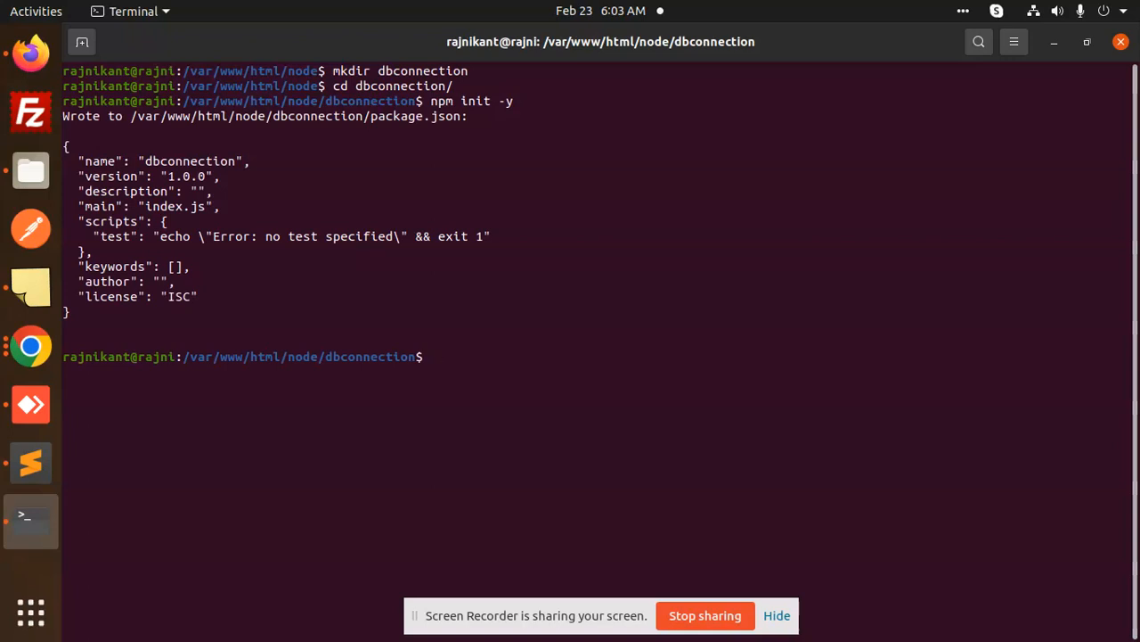
Step: Create empty index.js, db.js and .env files and open the folder with code
type("touch i")
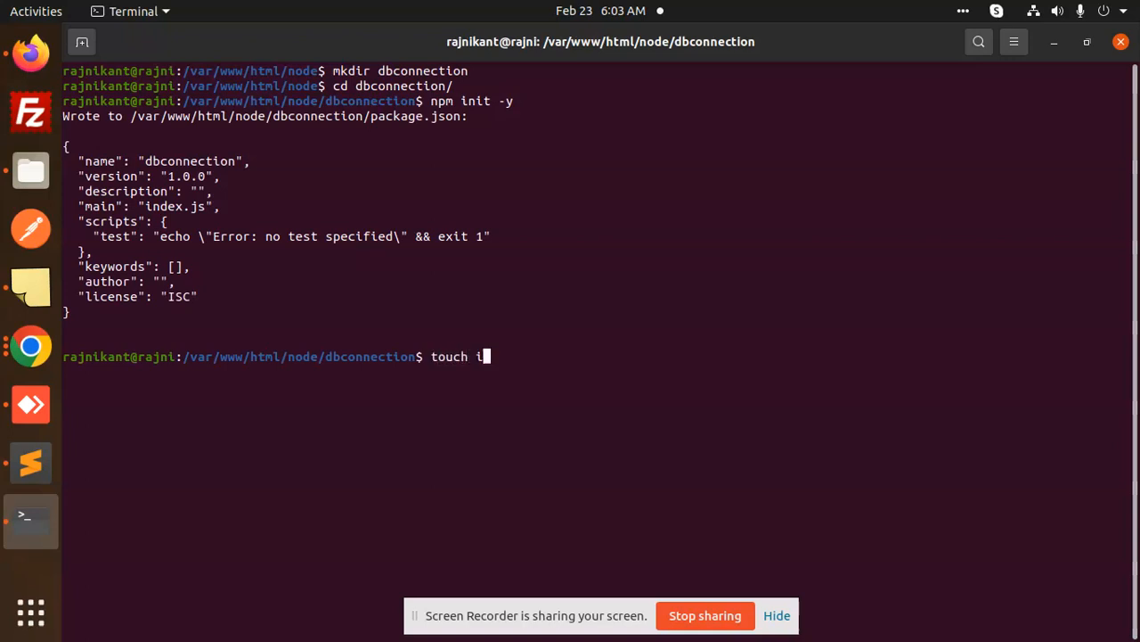
type("ndex,")
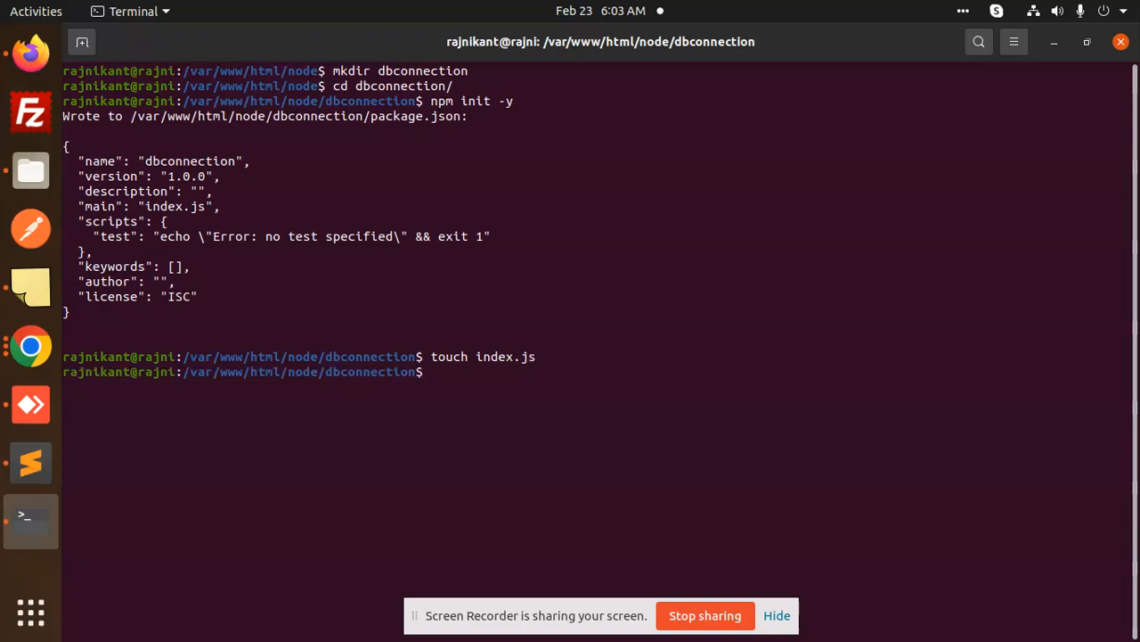
type("touch")
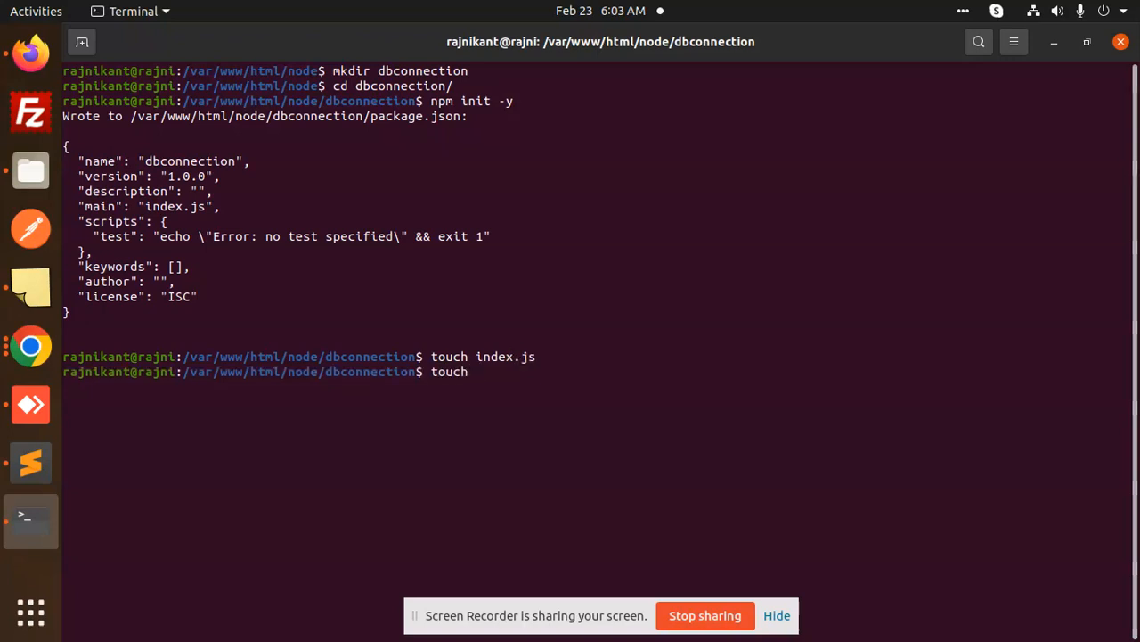
type("db.js")
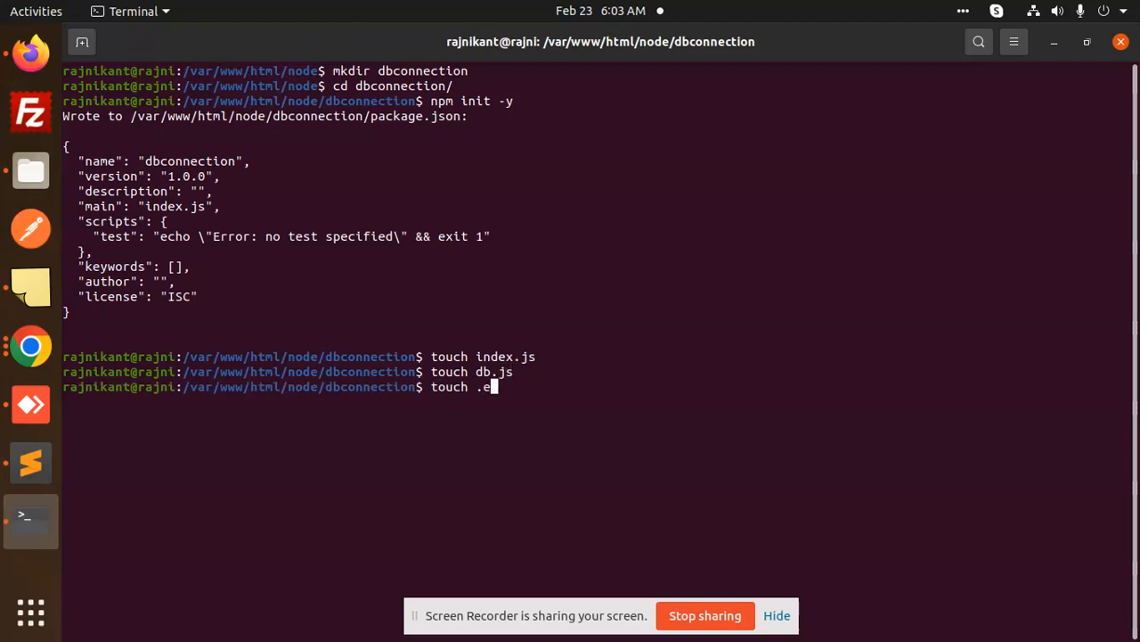
key("Return")
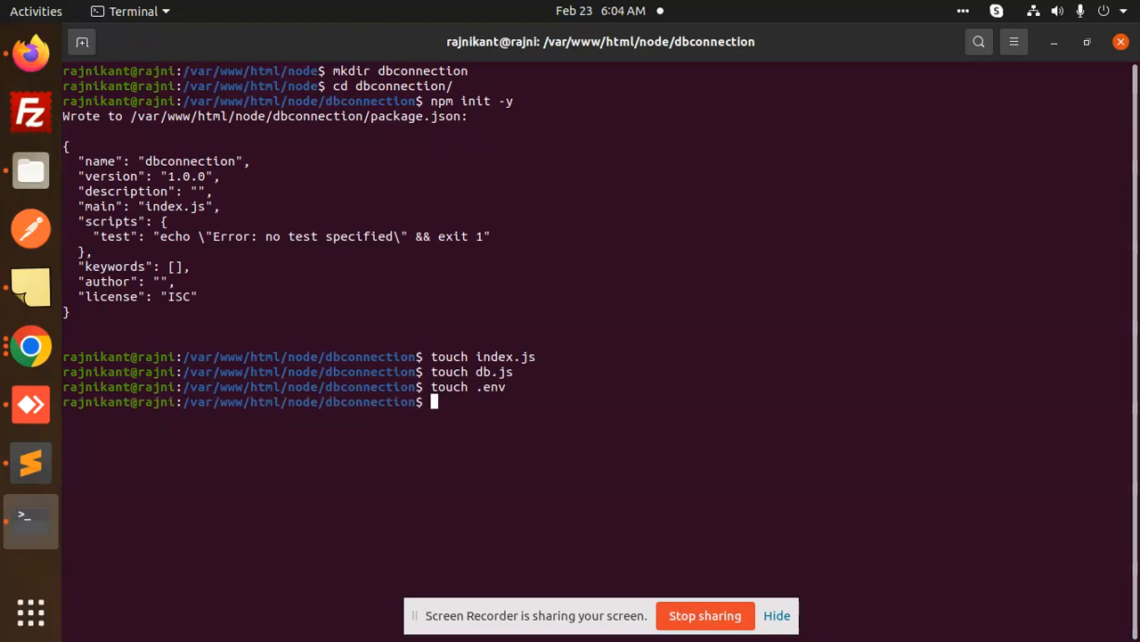
type("cod")
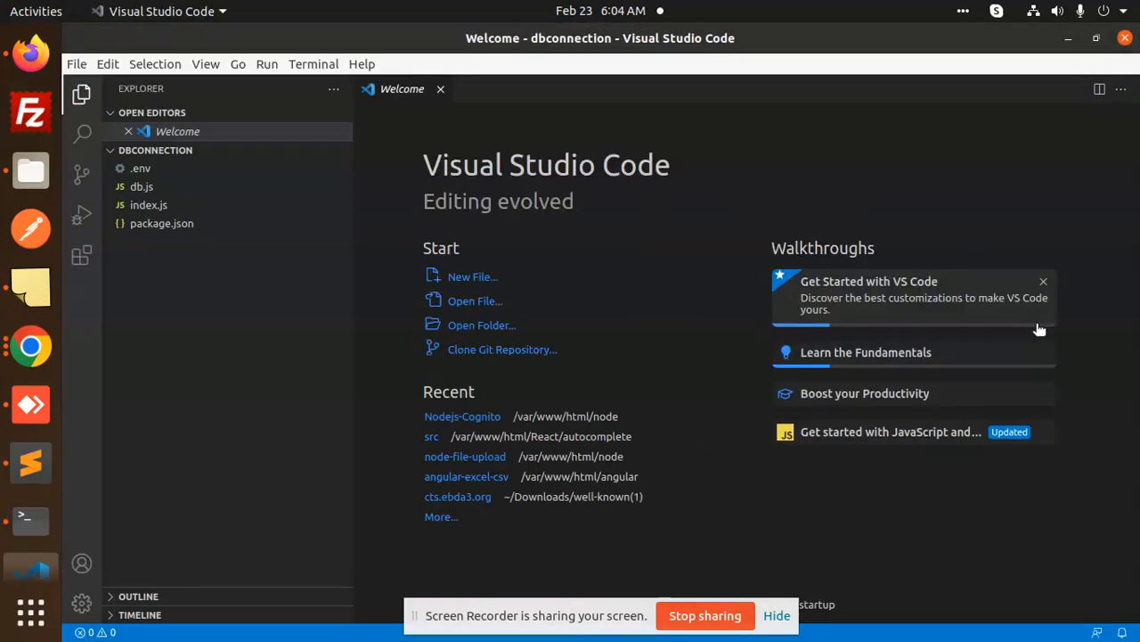
Step: Copy the database connection script from Sublime Text into index.js
left_click(141, 186)
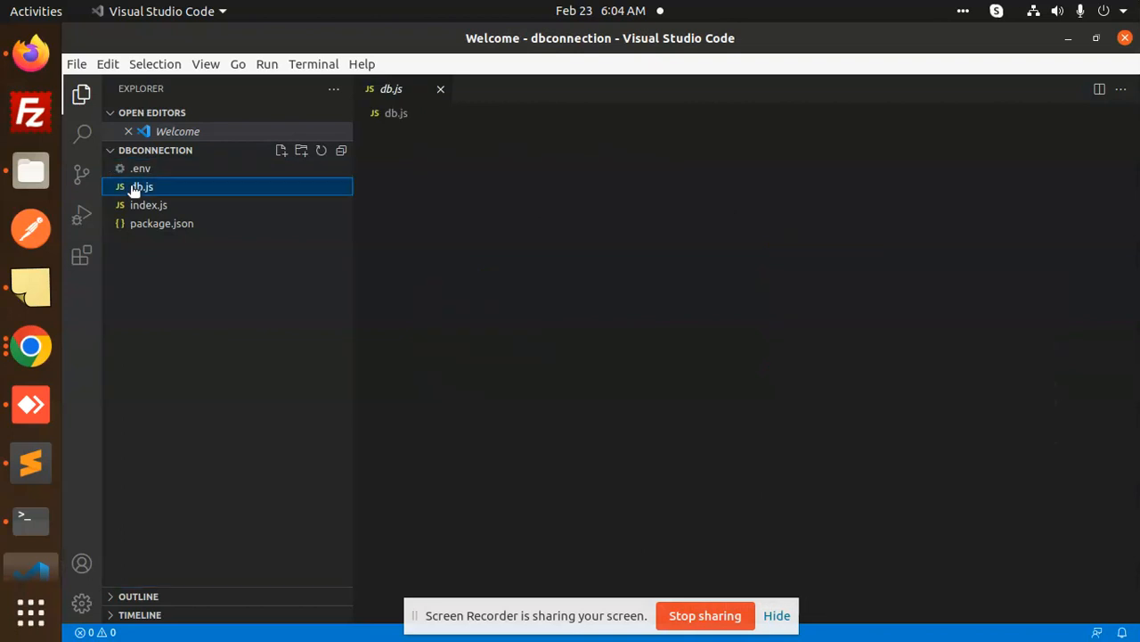
double_click(149, 204)
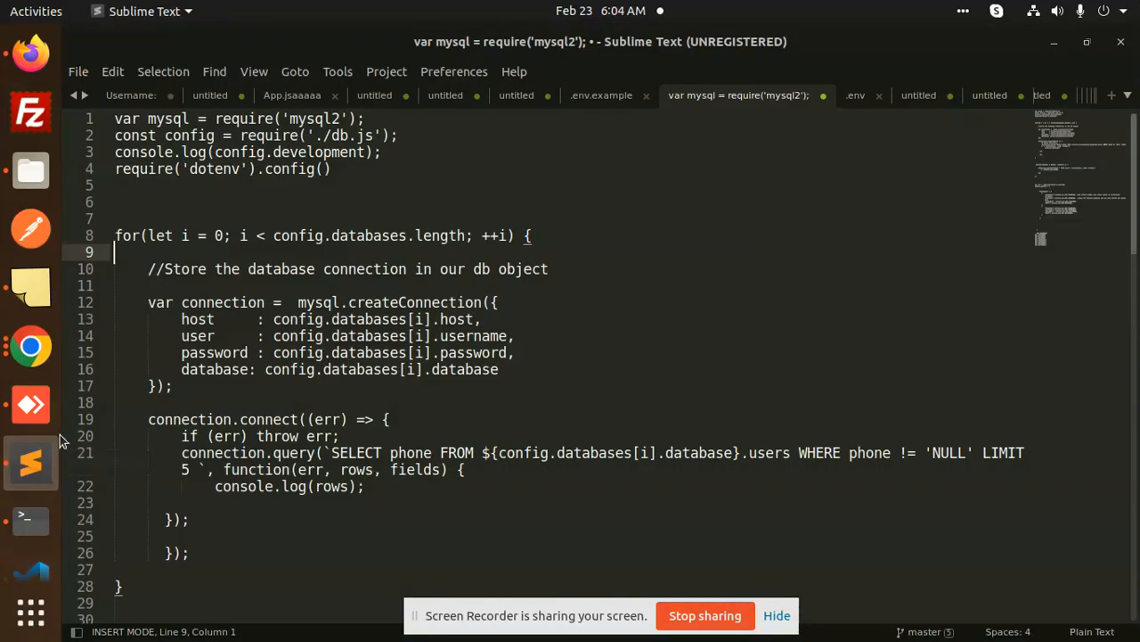
scroll("down", 3)
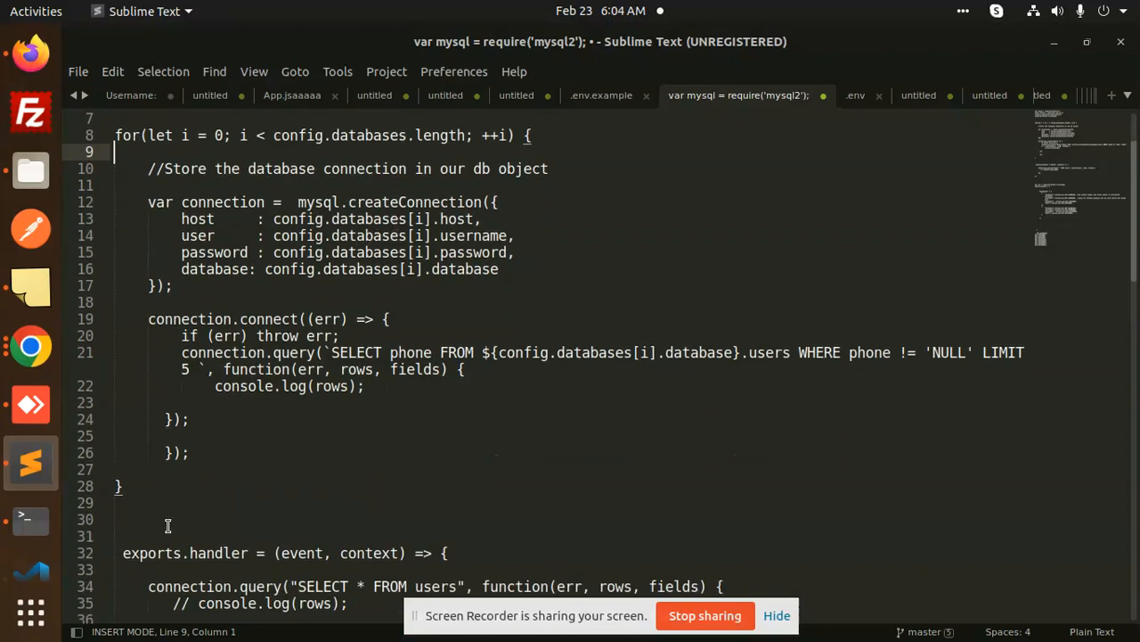
key("ctrl+a")
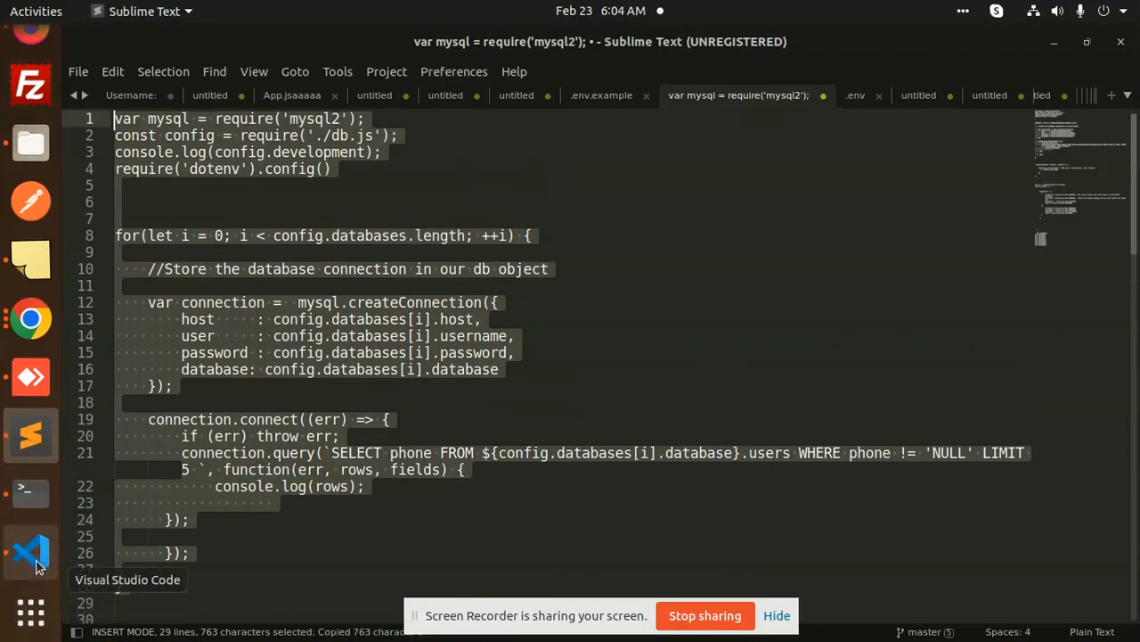
left_click(30, 552)
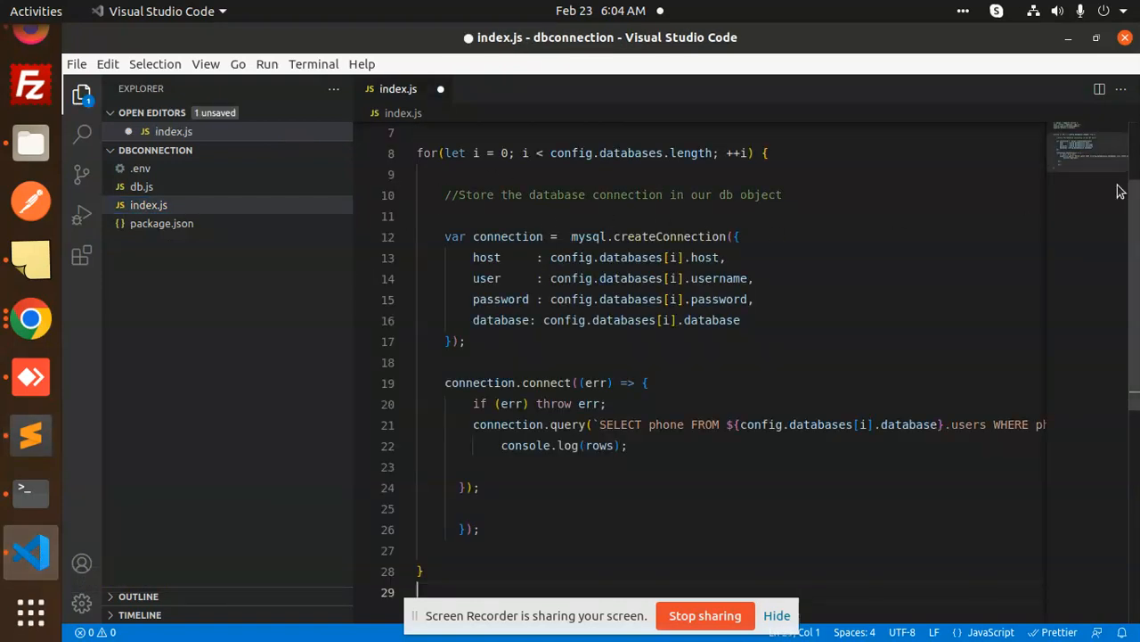
Step: Format index.js, delete the console.log(config.development) line, and save the file
right_click(588, 195)
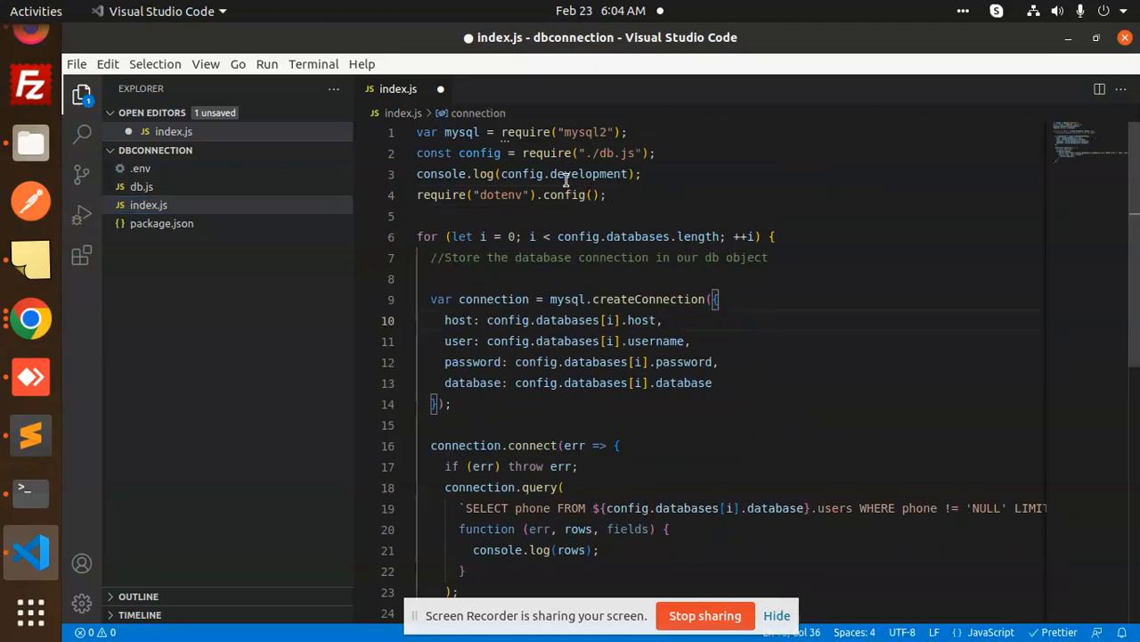
triple_click(528, 174)
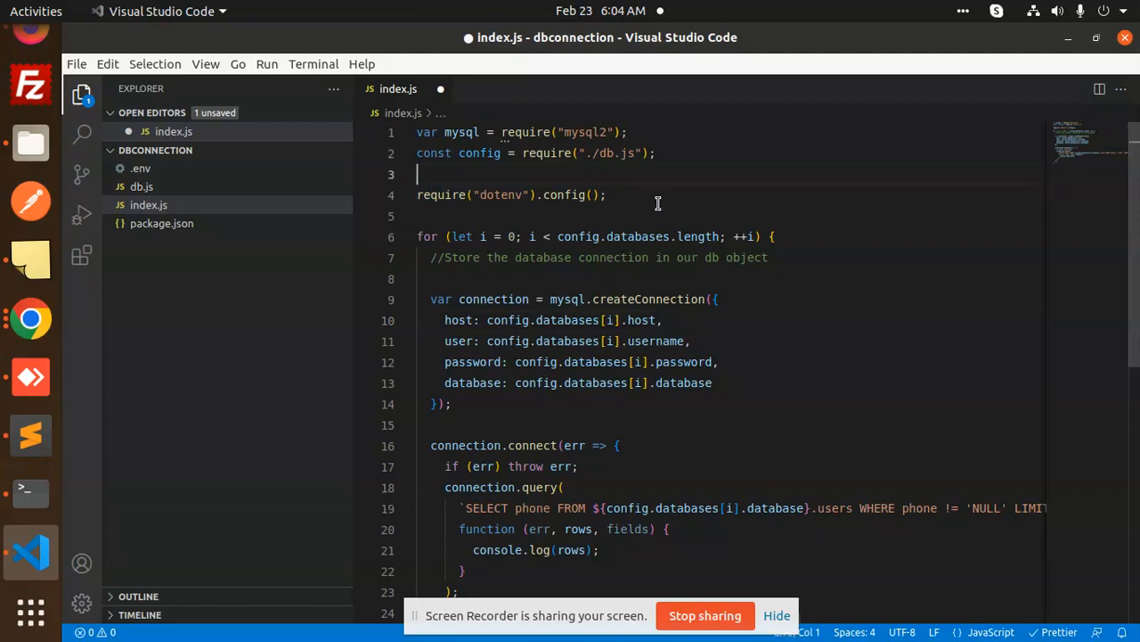
key("Backspace")
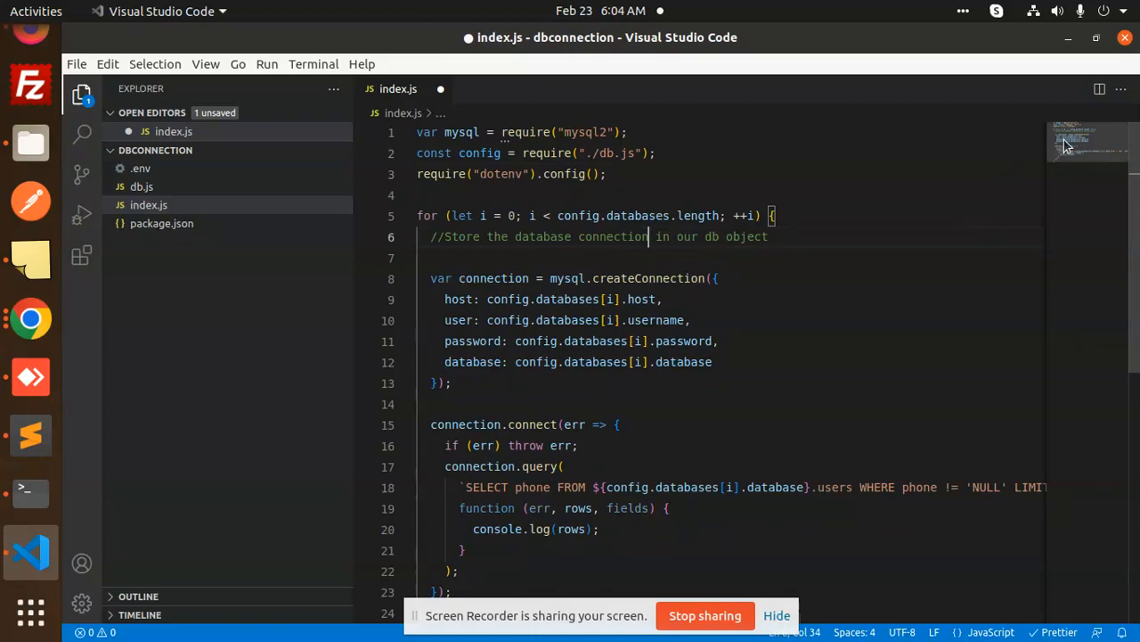
scroll("down", 3)
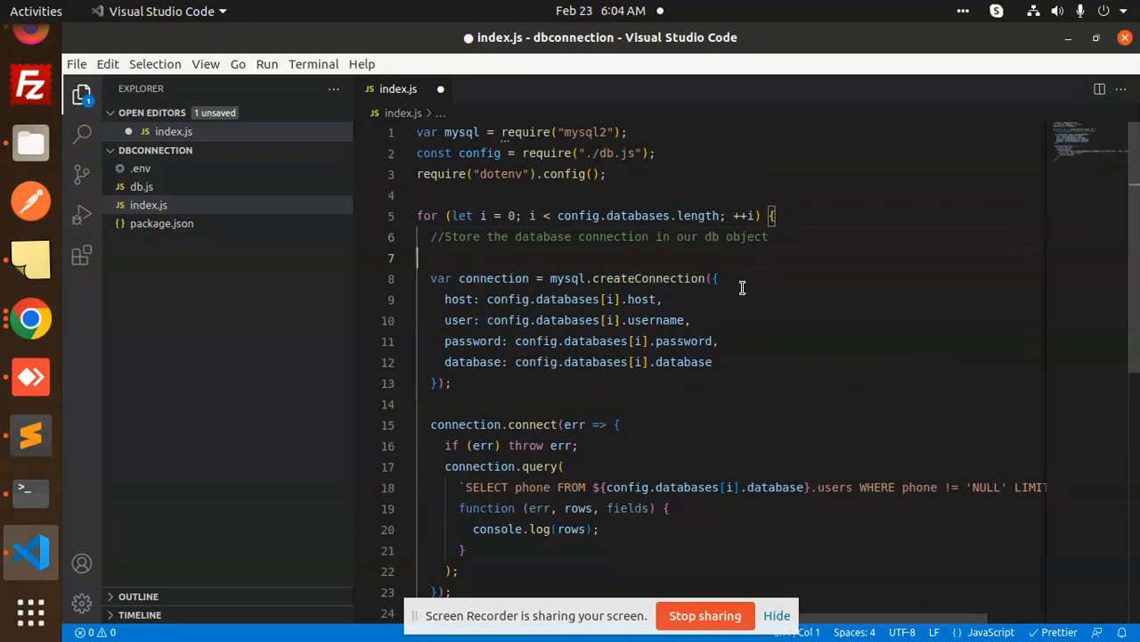
key("ctrl+s")
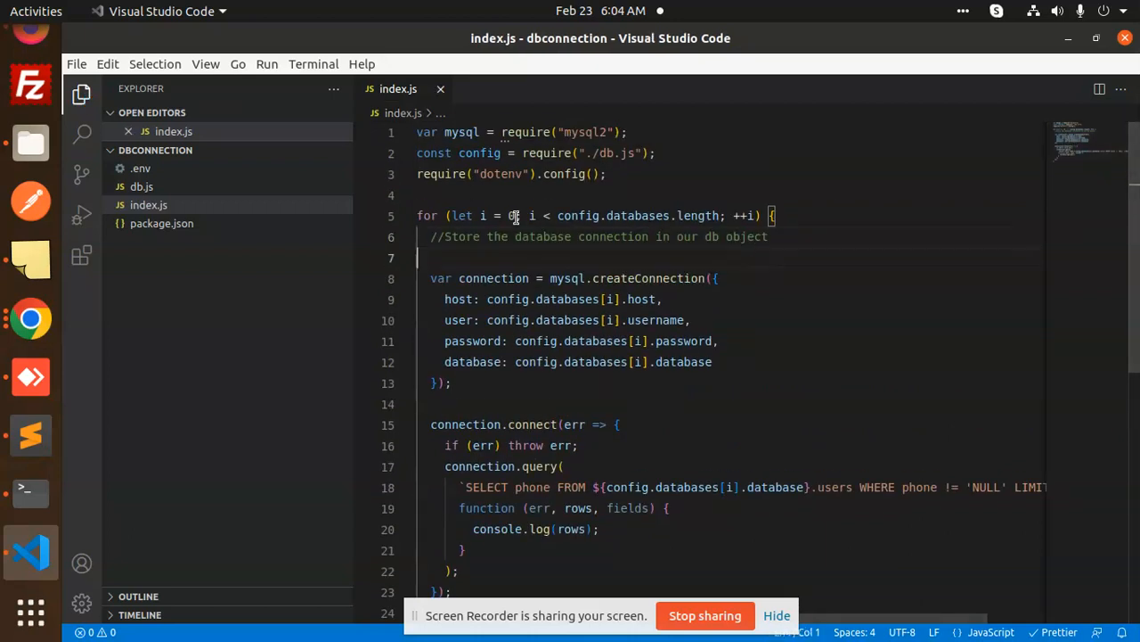
mouse_move(143, 187)
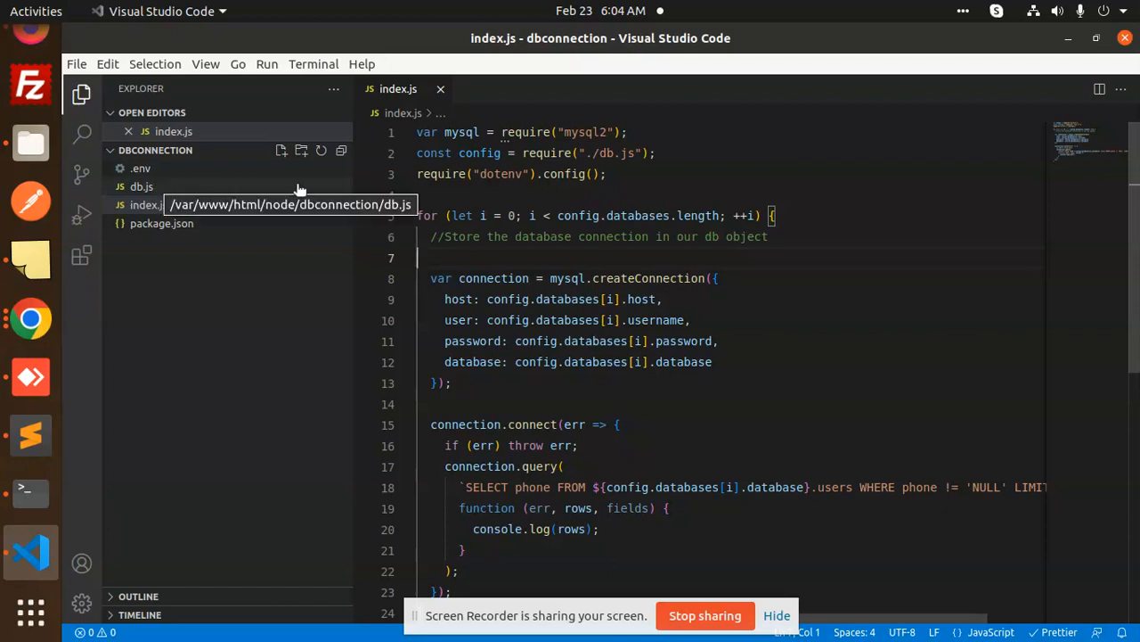
Step: Add a second db.js config using RDS_DATABASE1 variables and list eight RDS_ names in .env
left_click(141, 204)
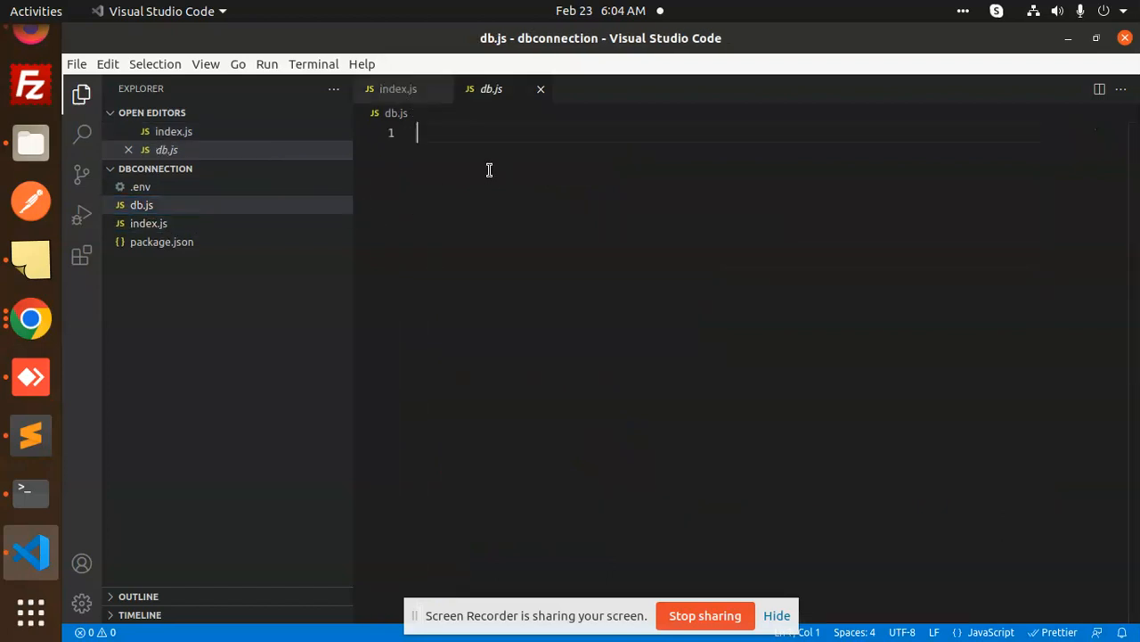
mouse_move(464, 316)
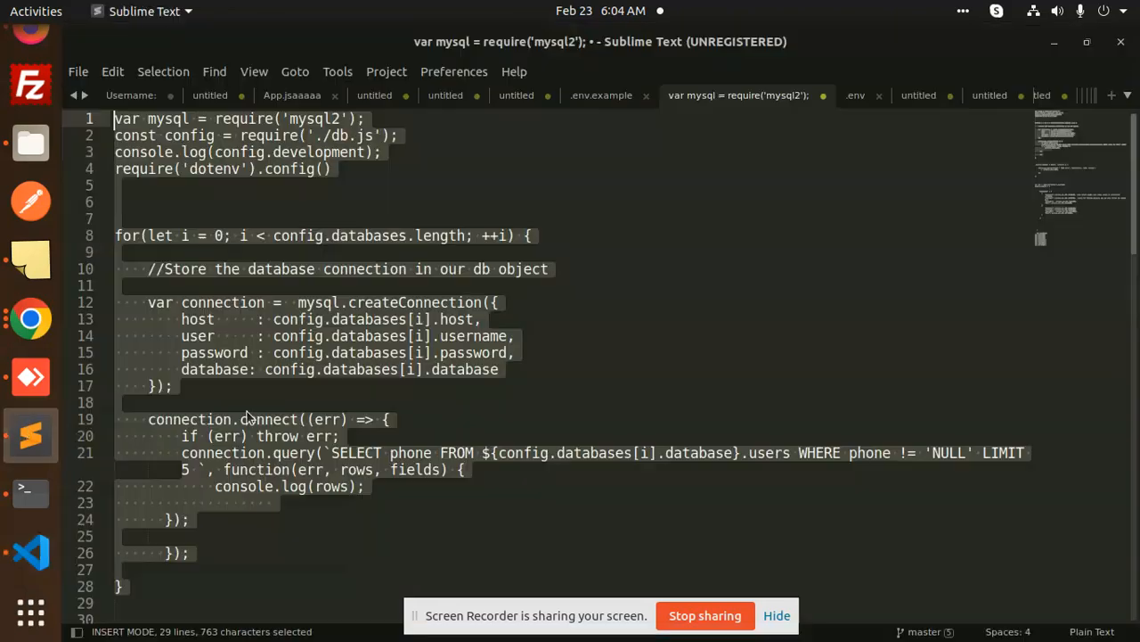
scroll("down", 3)
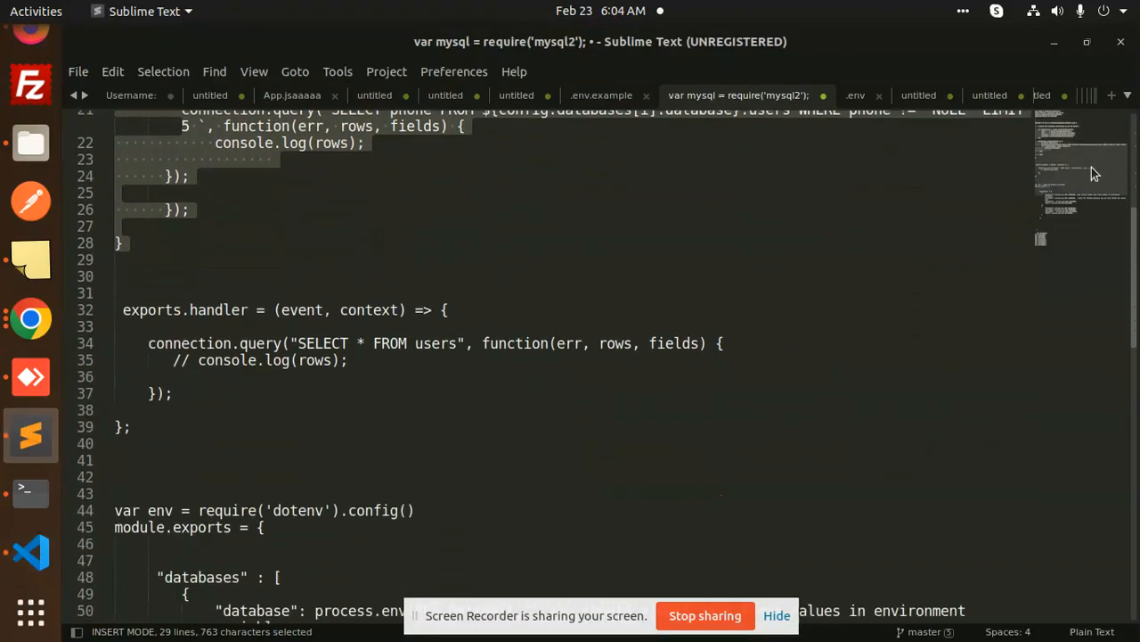
scroll("down", 3)
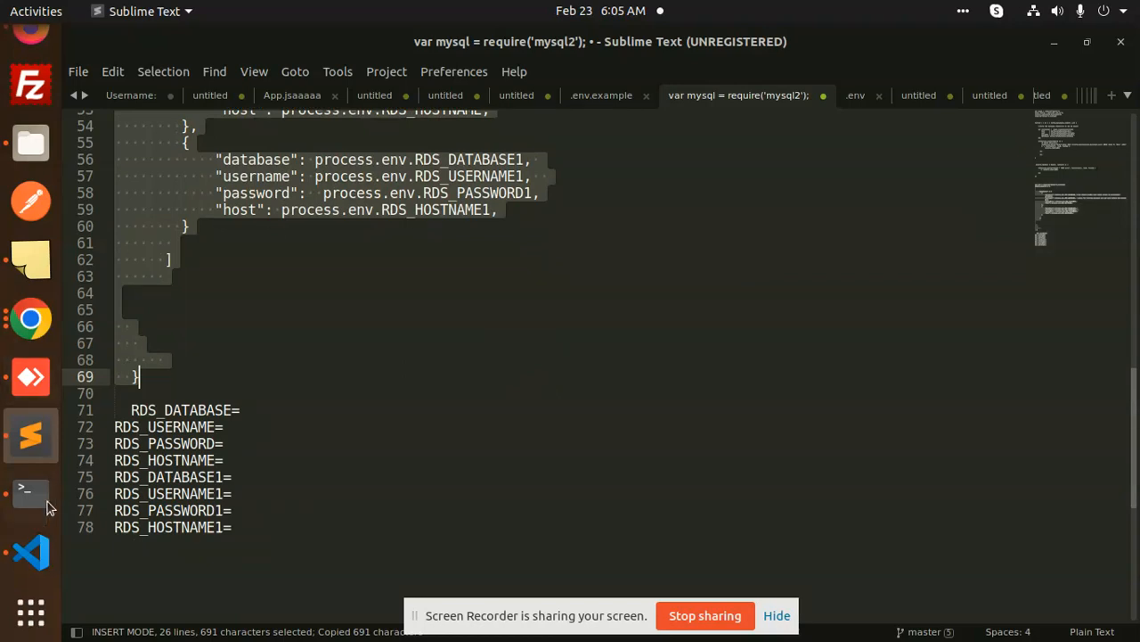
left_click(29, 551)
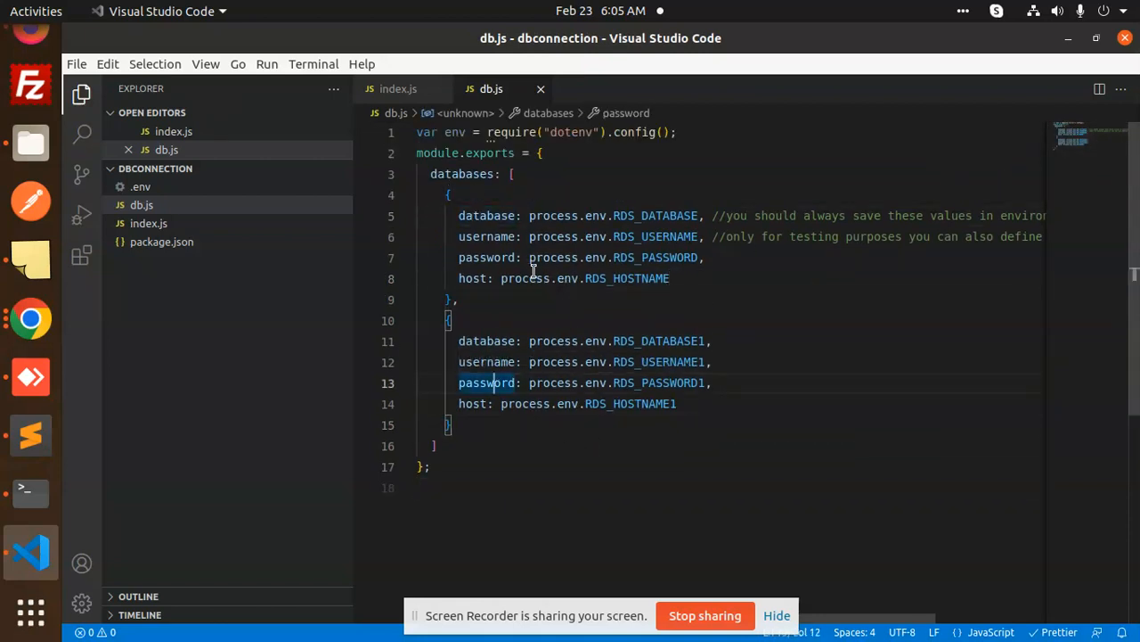
mouse_move(659, 340)
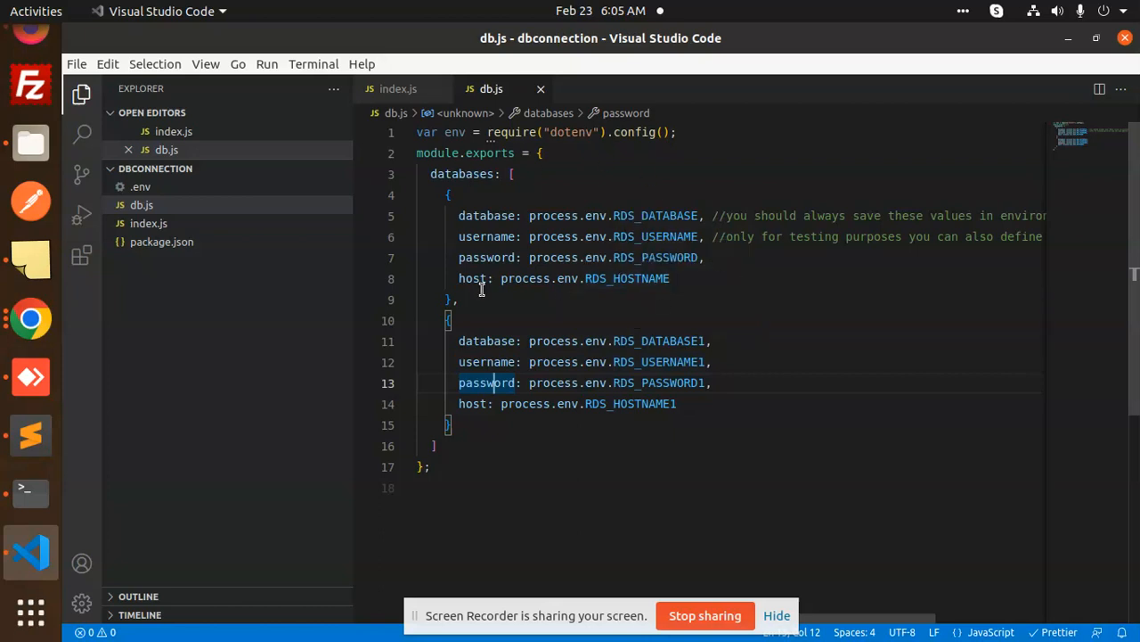
mouse_move(613, 351)
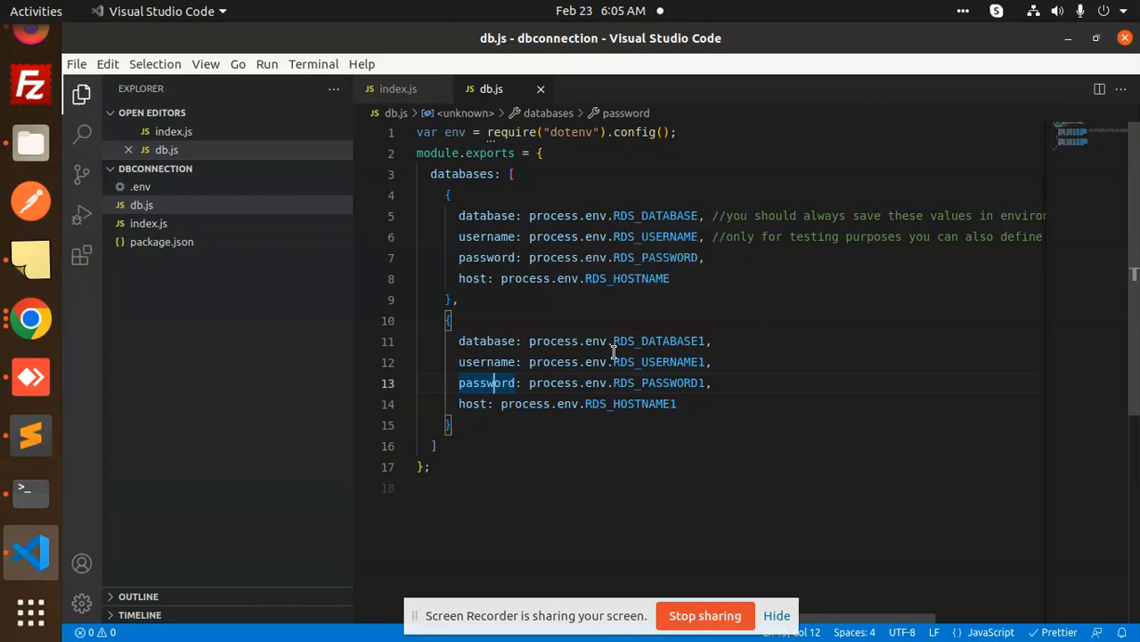
mouse_move(271, 275)
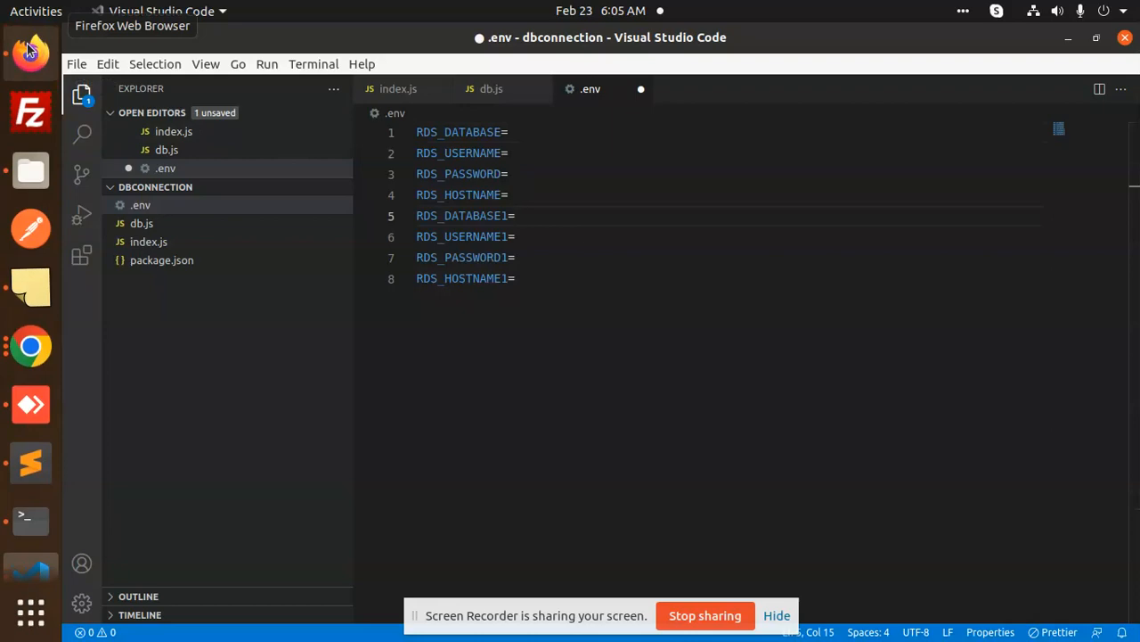
Step: Log in to phpMyAdmin at localhost/phpmyadmin and expand then collapse the laravel database
left_click(30, 52)
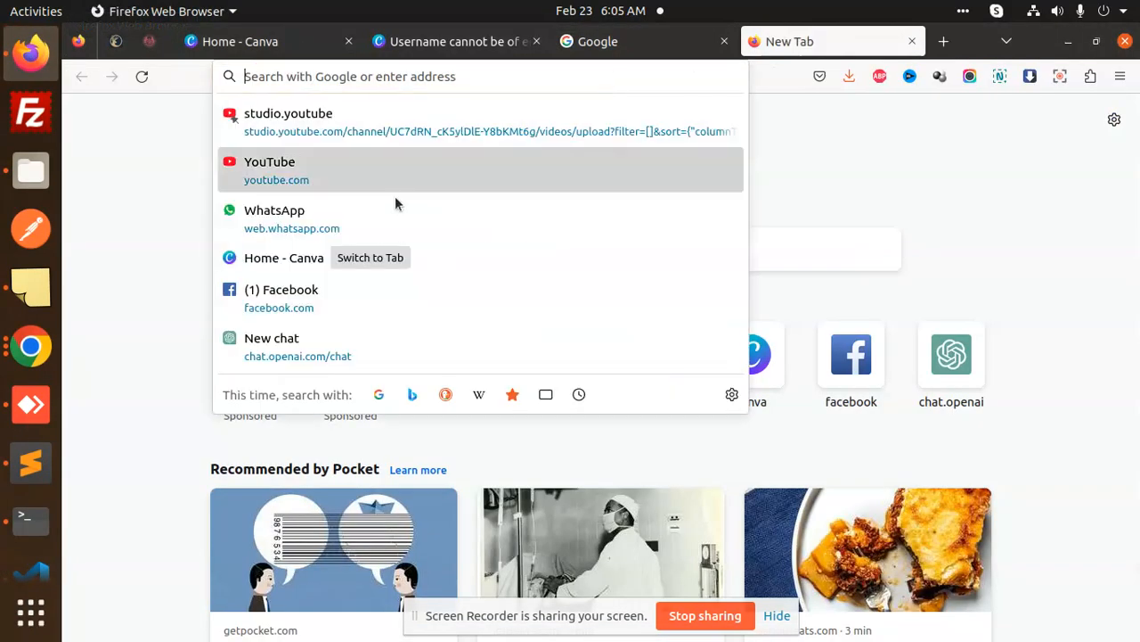
type("localhost/phpmyadmin/")
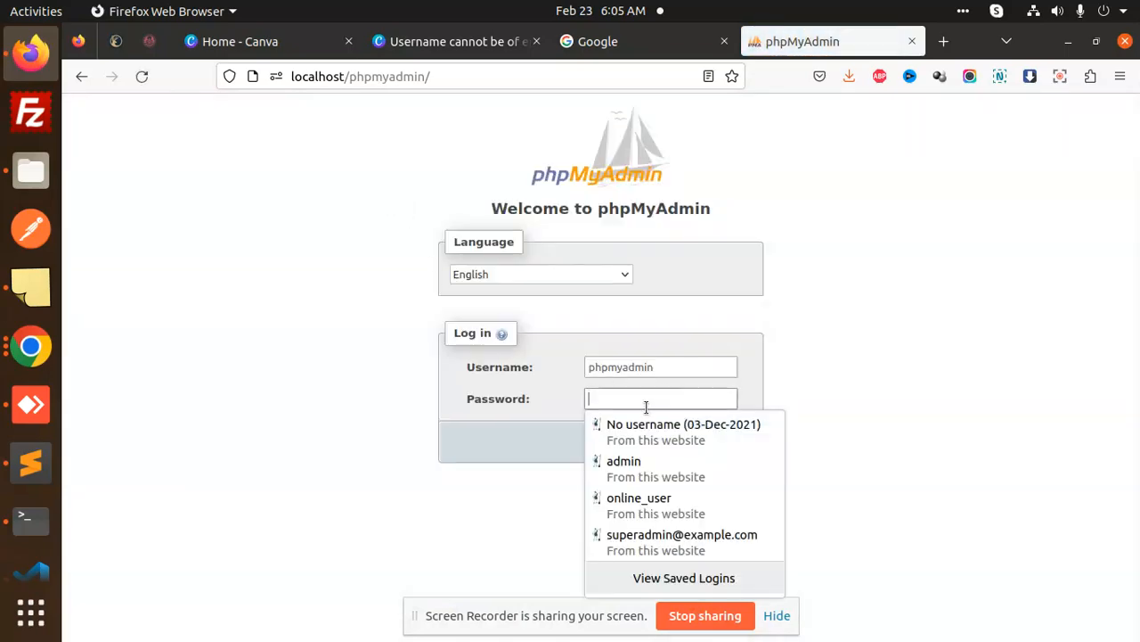
type("••••")
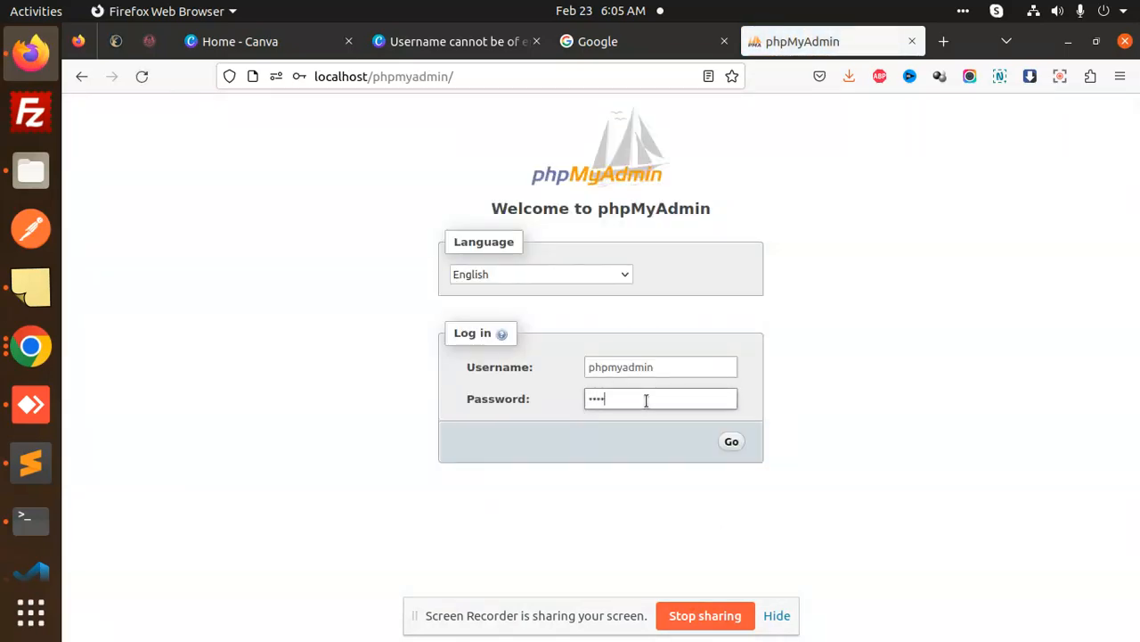
left_click(731, 441)
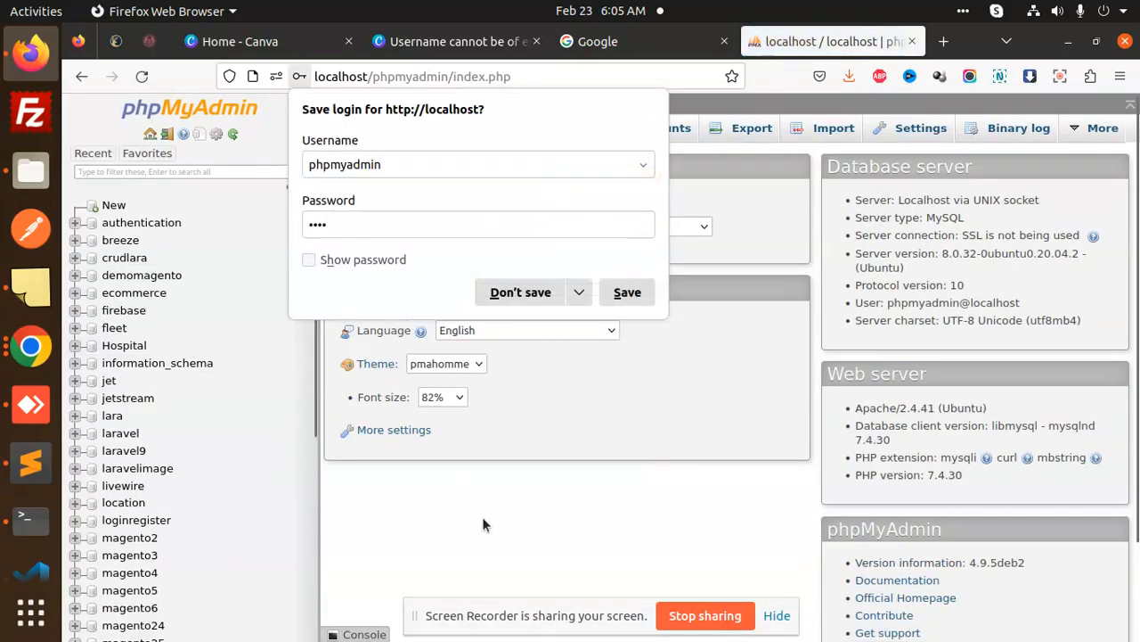
left_click(521, 291)
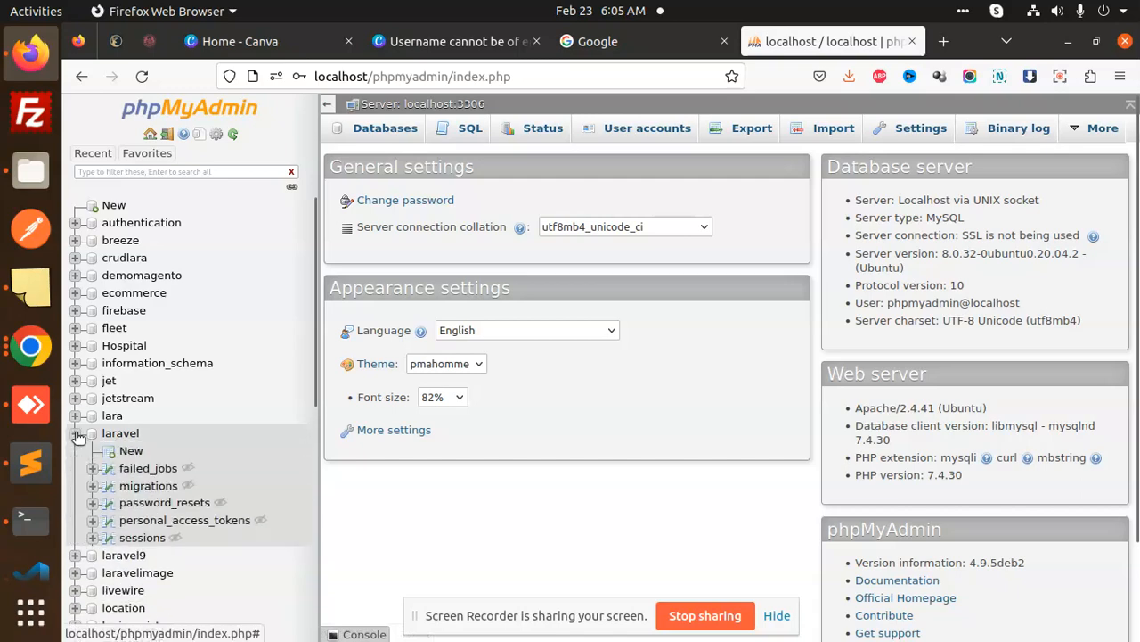
left_click(76, 433)
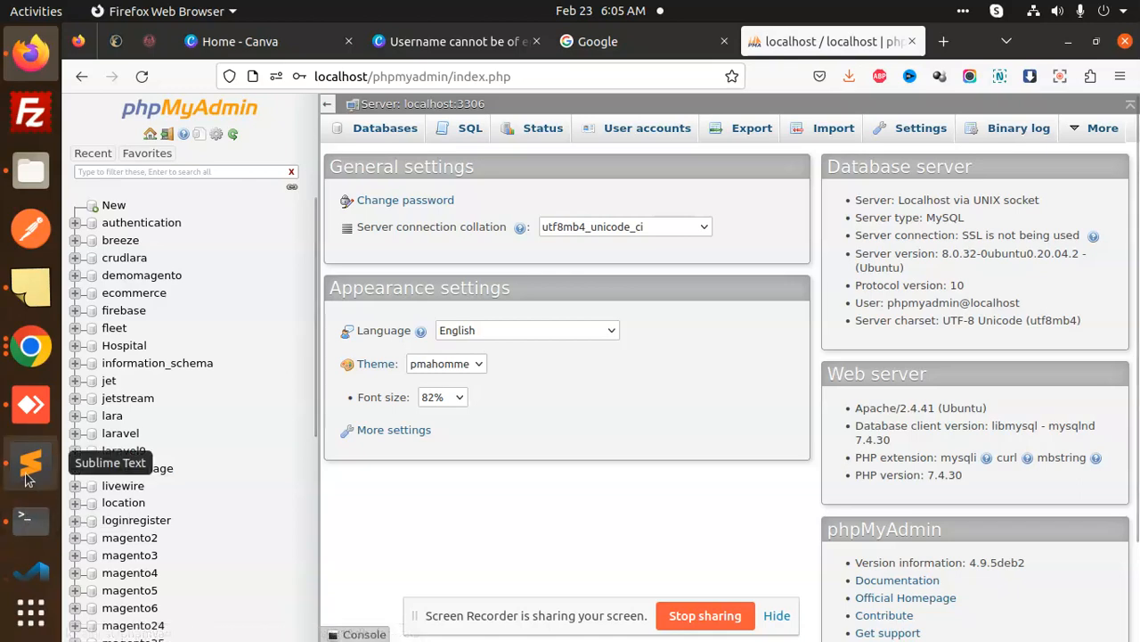
Step: Enter the database names laravel and laravel9 in the .env file
left_click(30, 462)
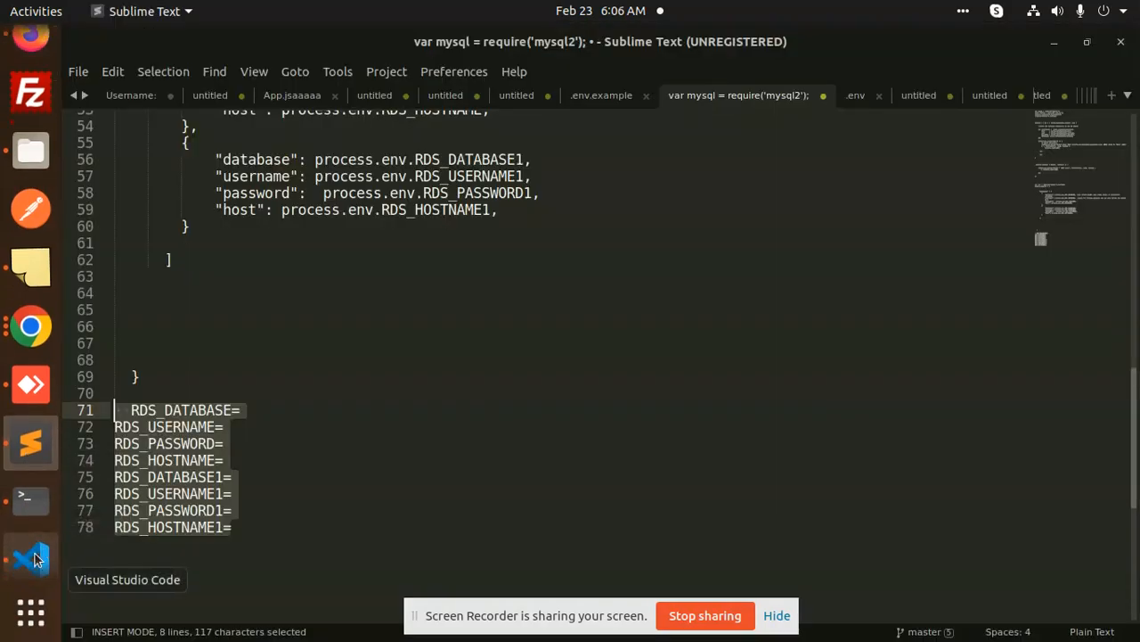
left_click(31, 552)
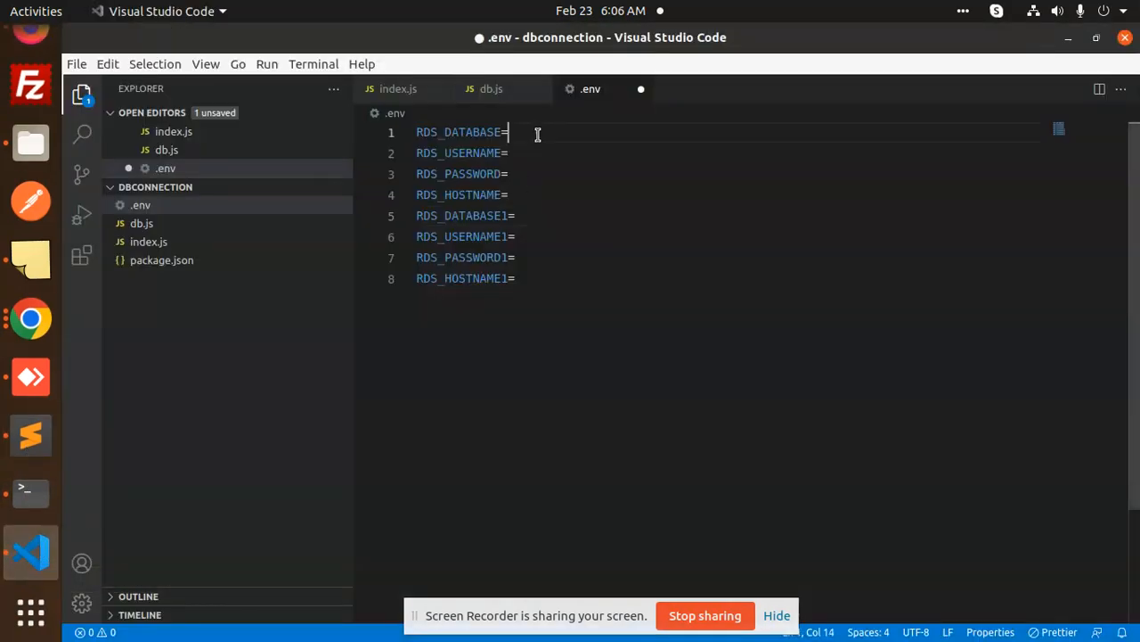
type("laravel")
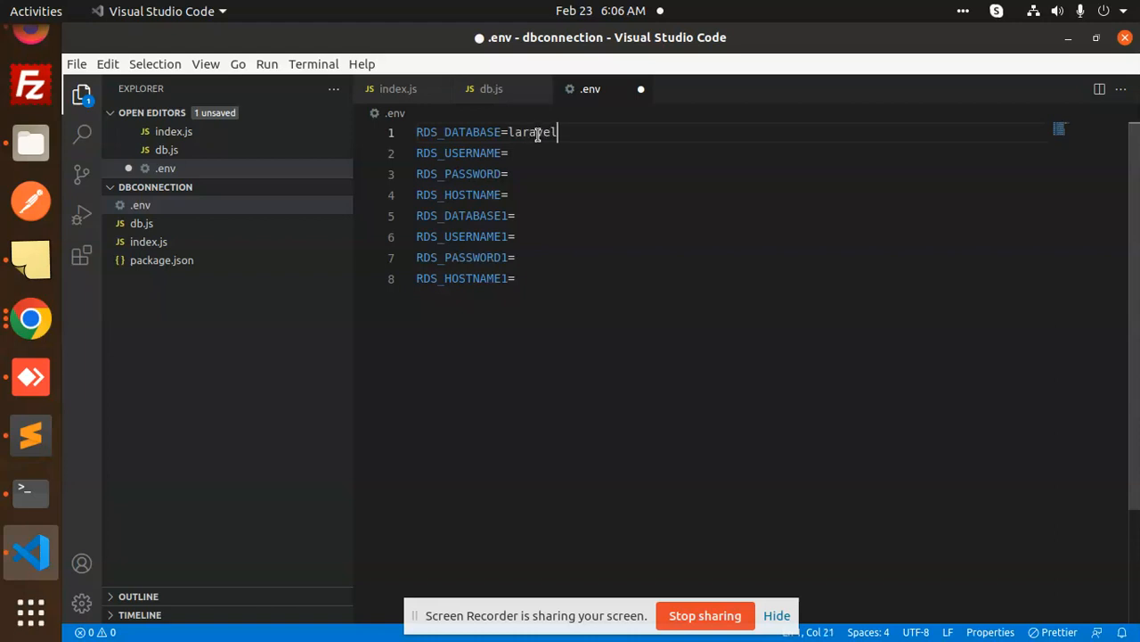
type("l")
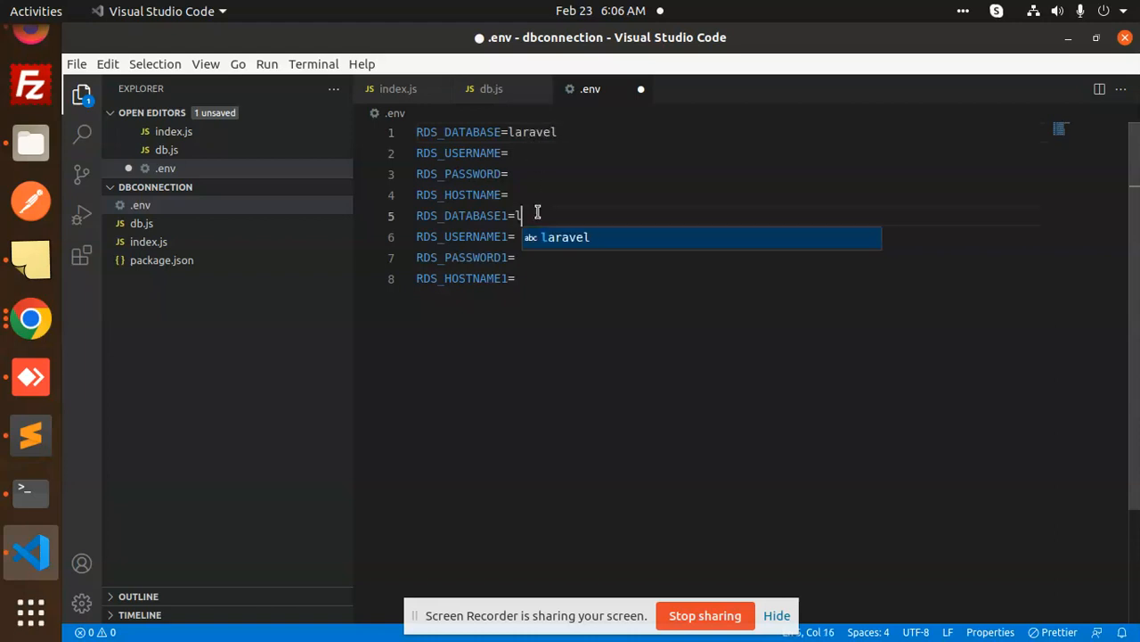
type("aravel9")
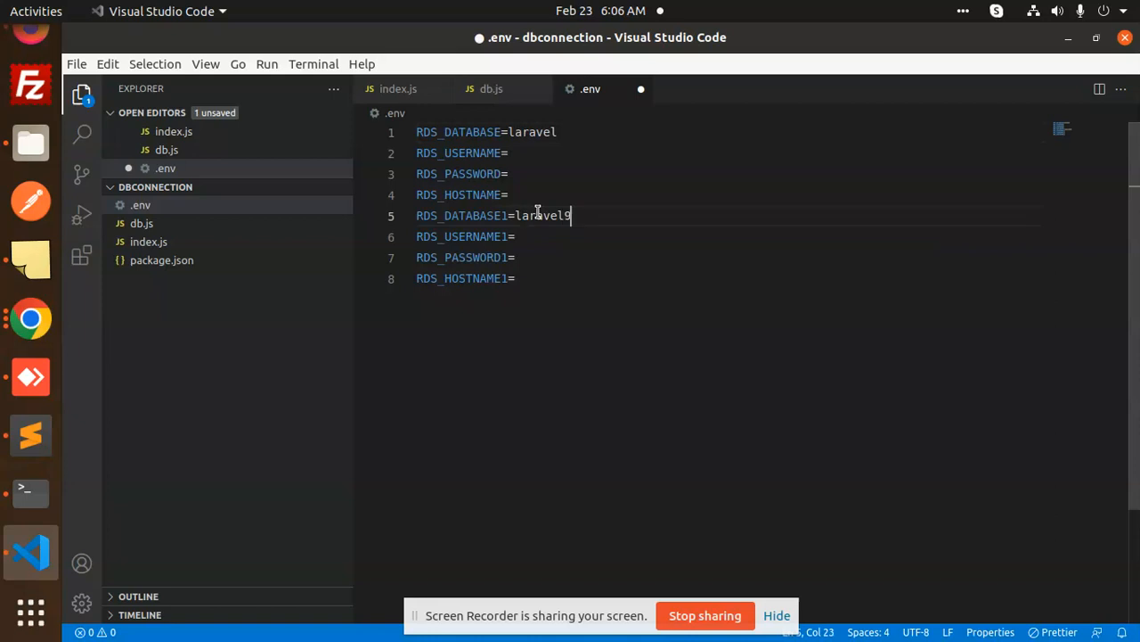
Step: Fill the .env usernames with phpmyadmin, passwords with root, and hosts with localhost
left_click(509, 153)
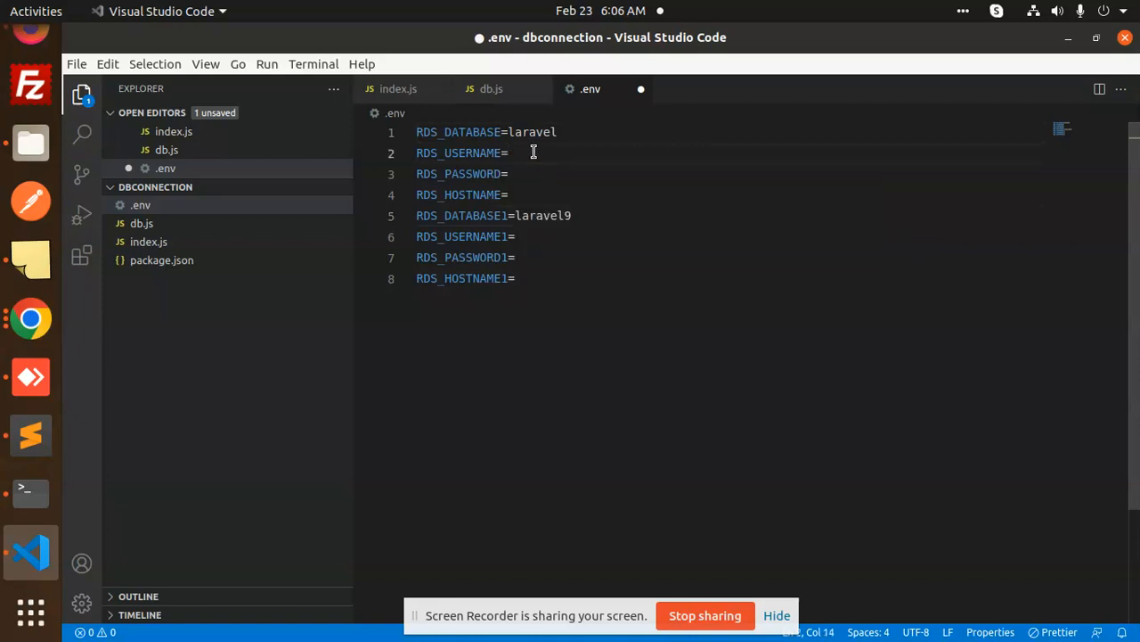
type("phpmyadm")
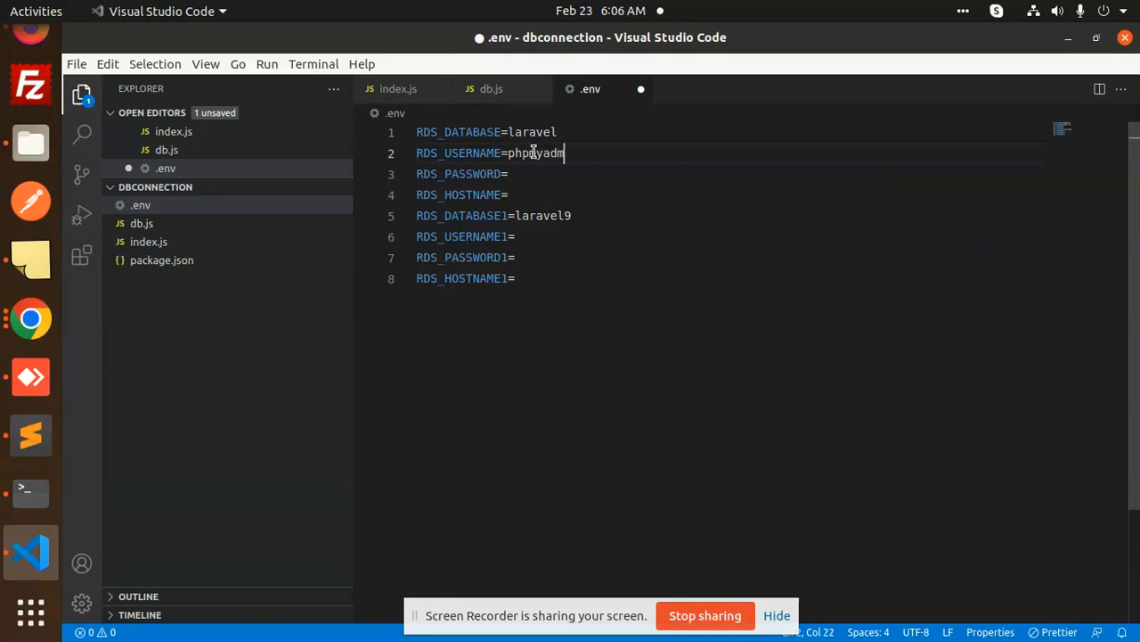
double_click(538, 153)
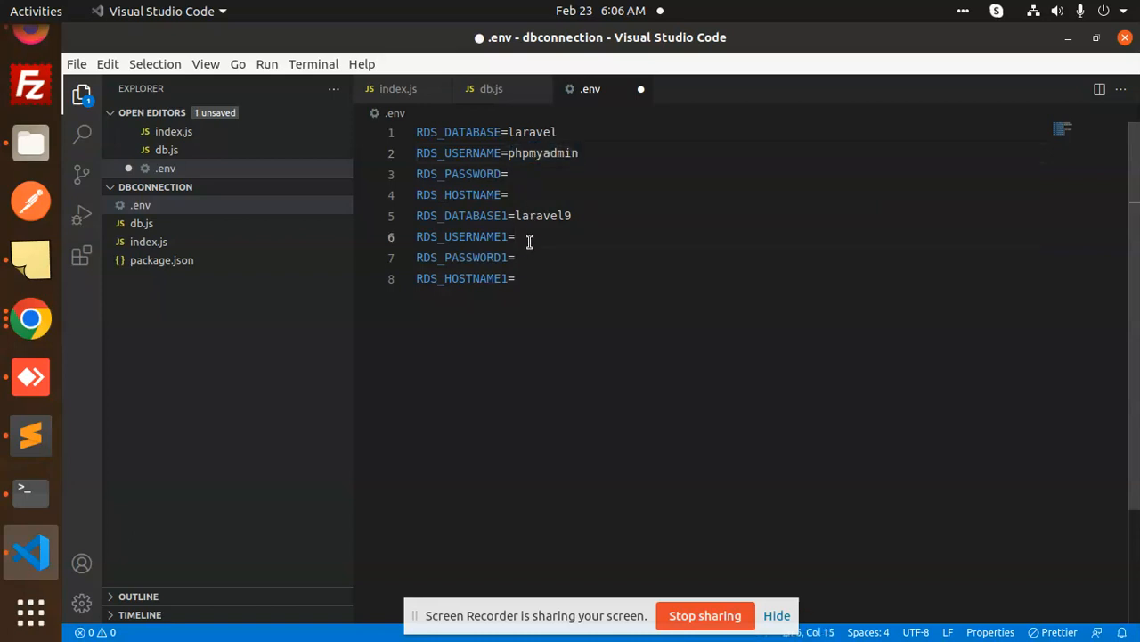
type("r")
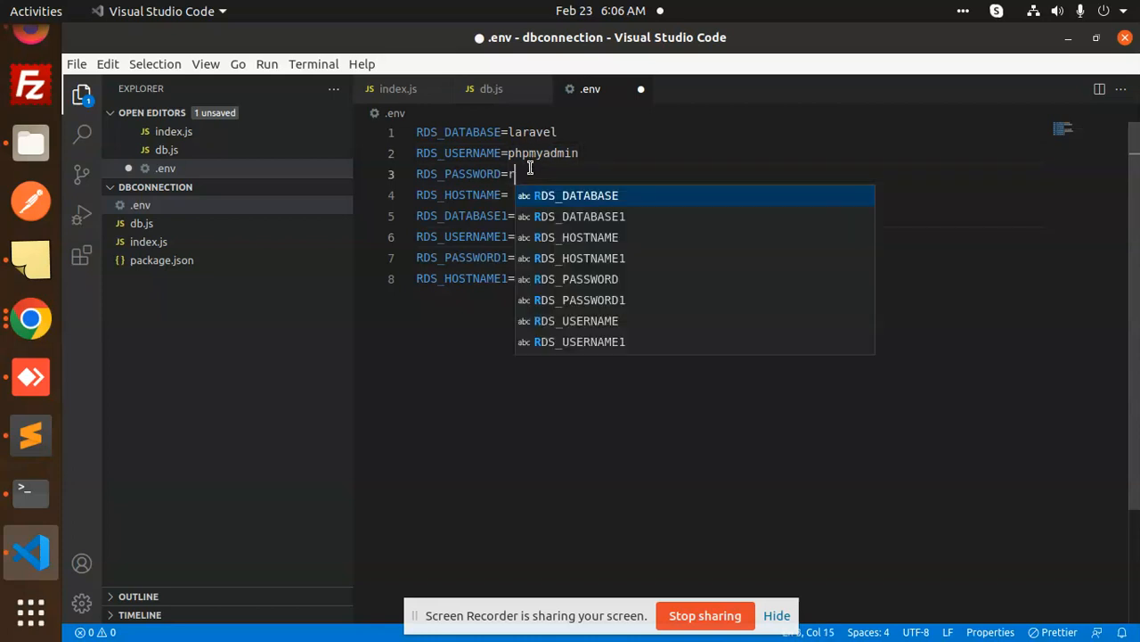
type("oot")
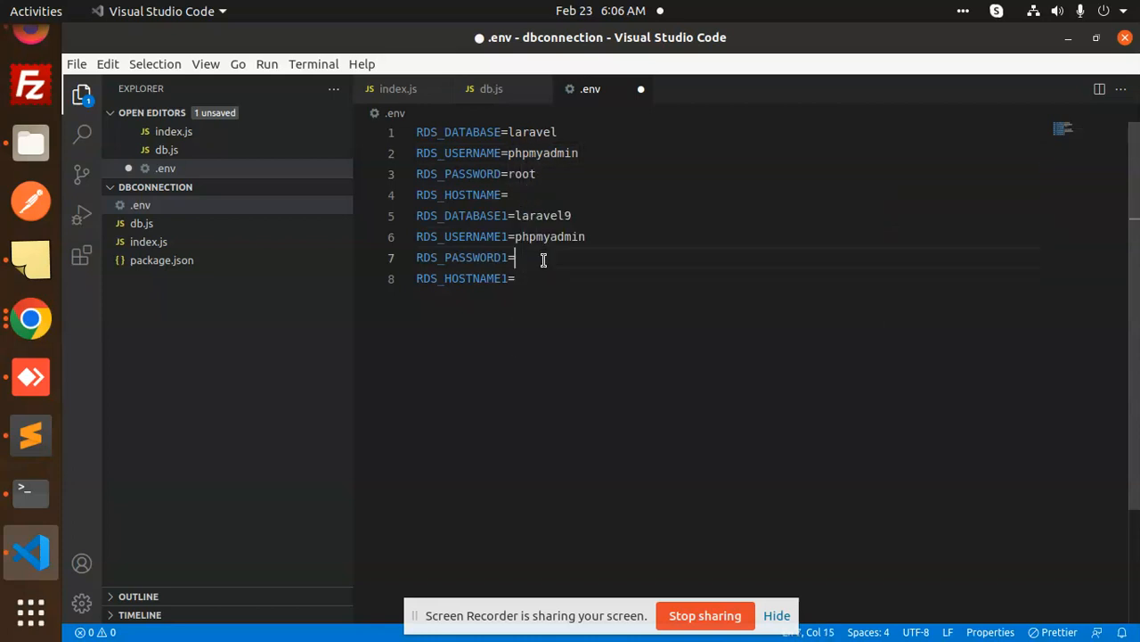
type("root")
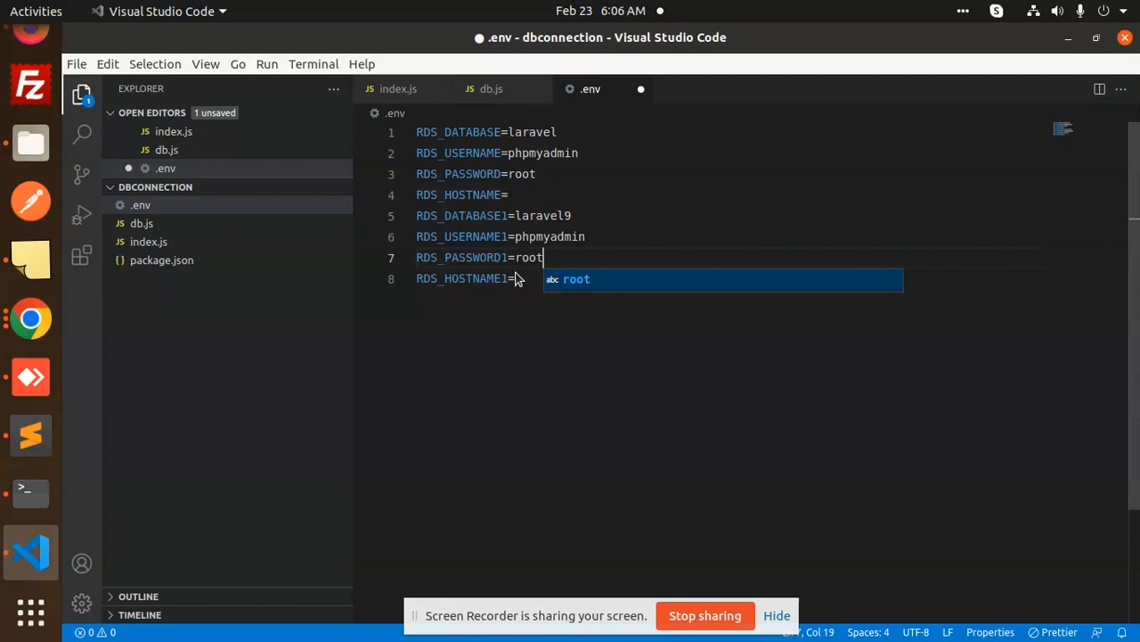
type("l")
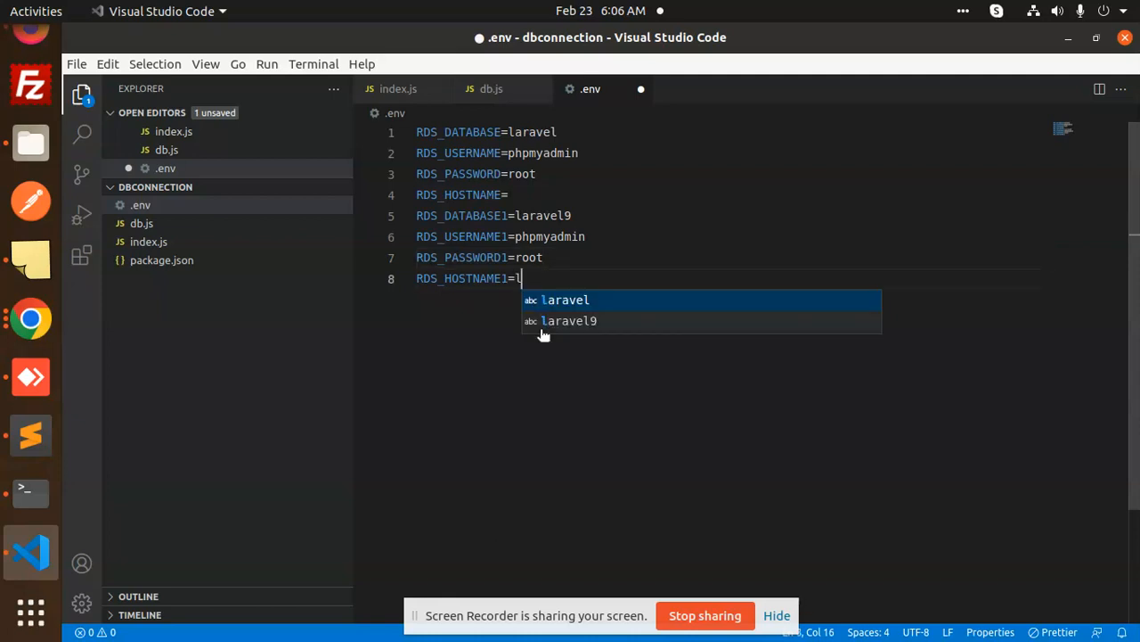
type("ocalhost")
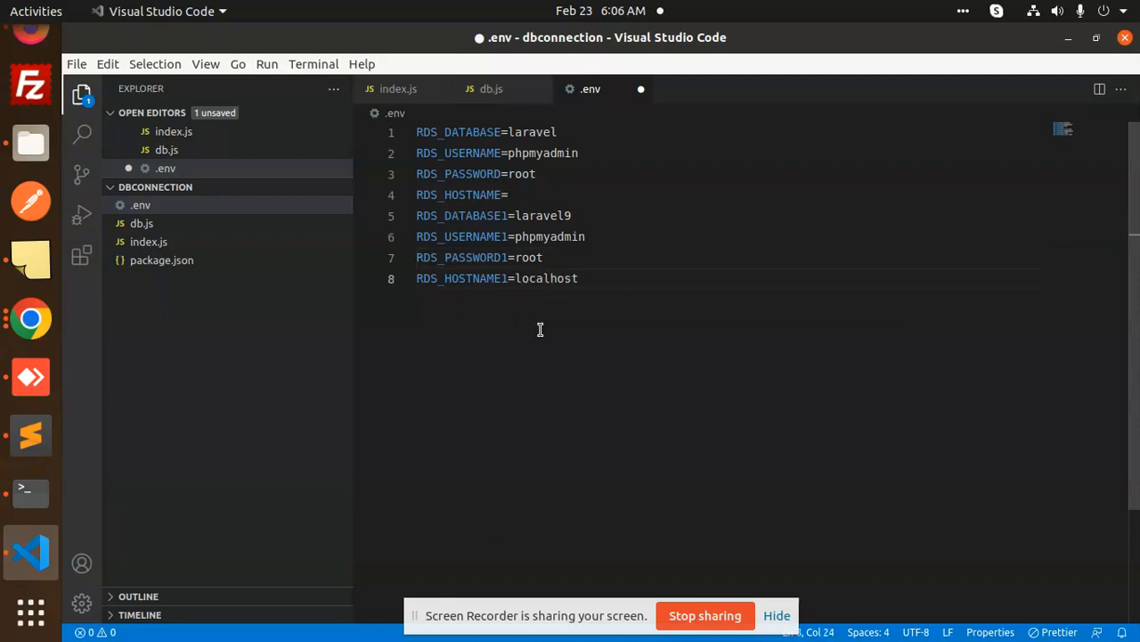
type("localhost")
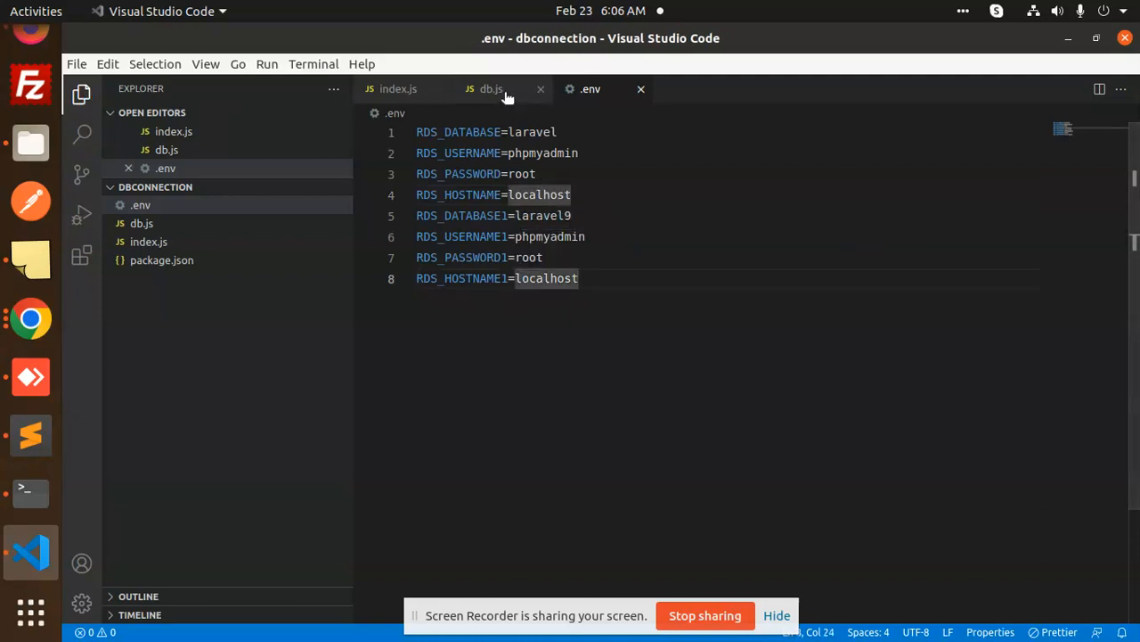
Step: Review the index.js loop, highlighting the databases variable and the createConnection call
left_click(491, 88)
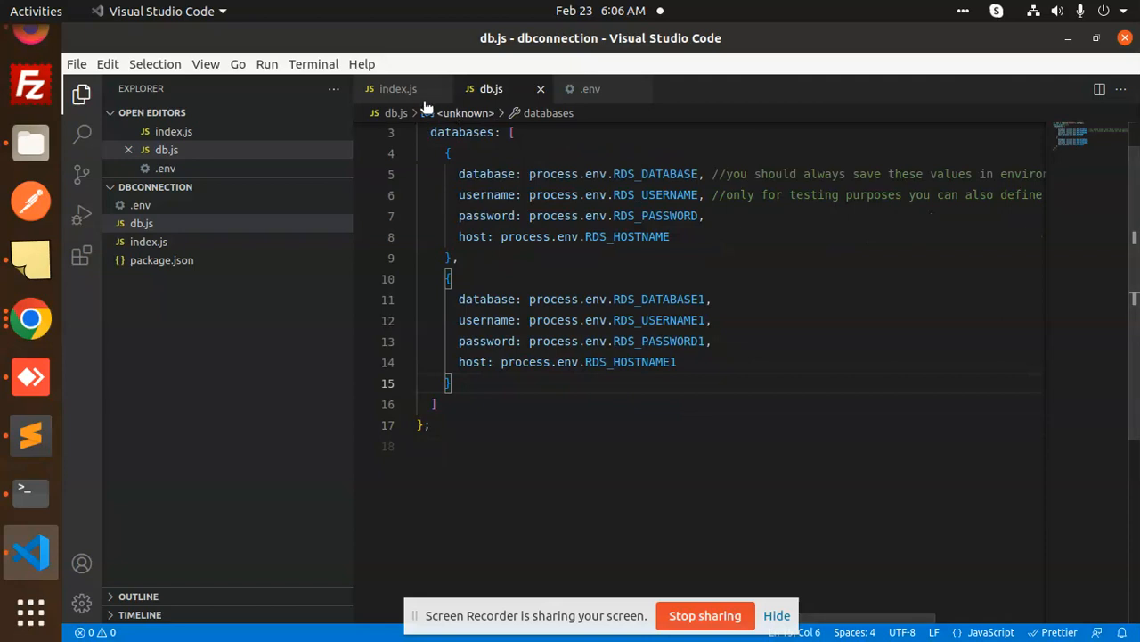
left_click(398, 88)
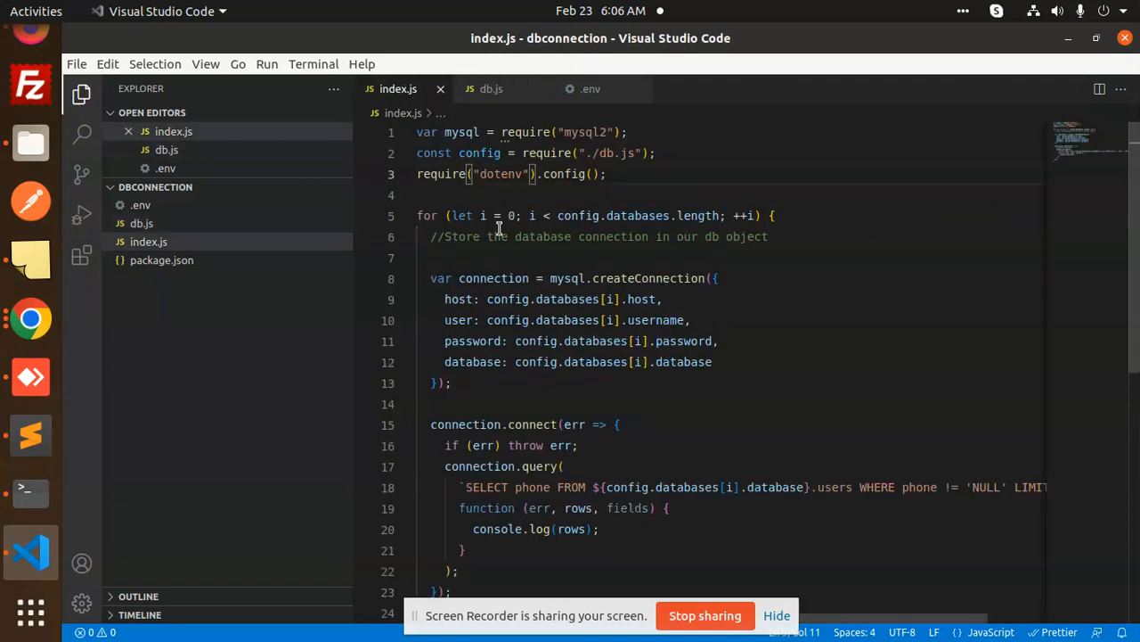
double_click(637, 216)
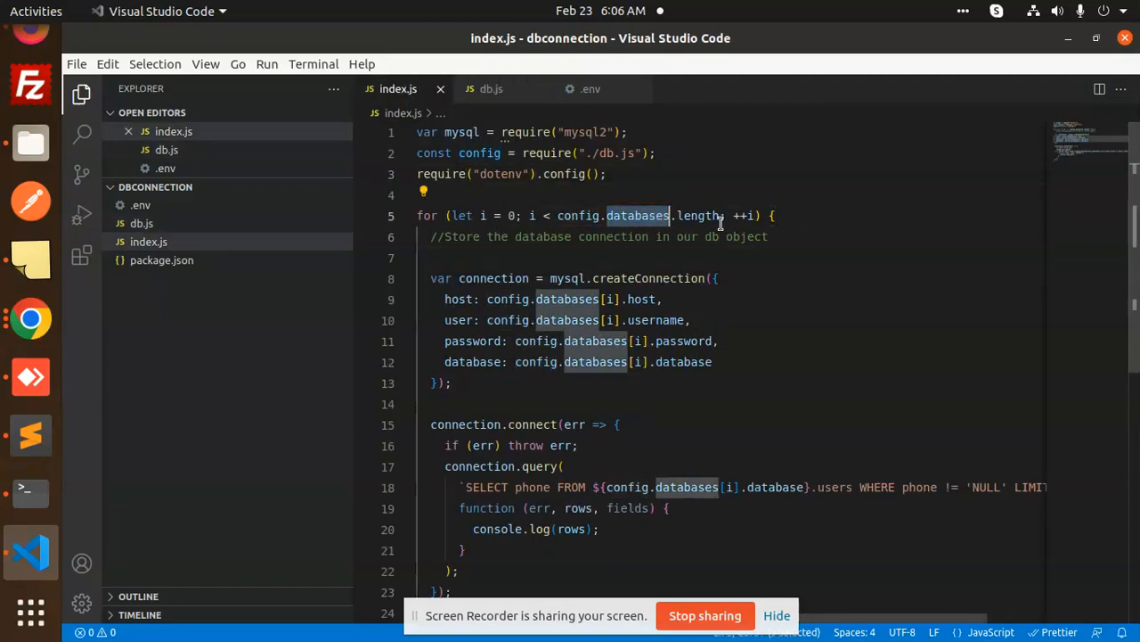
double_click(492, 278)
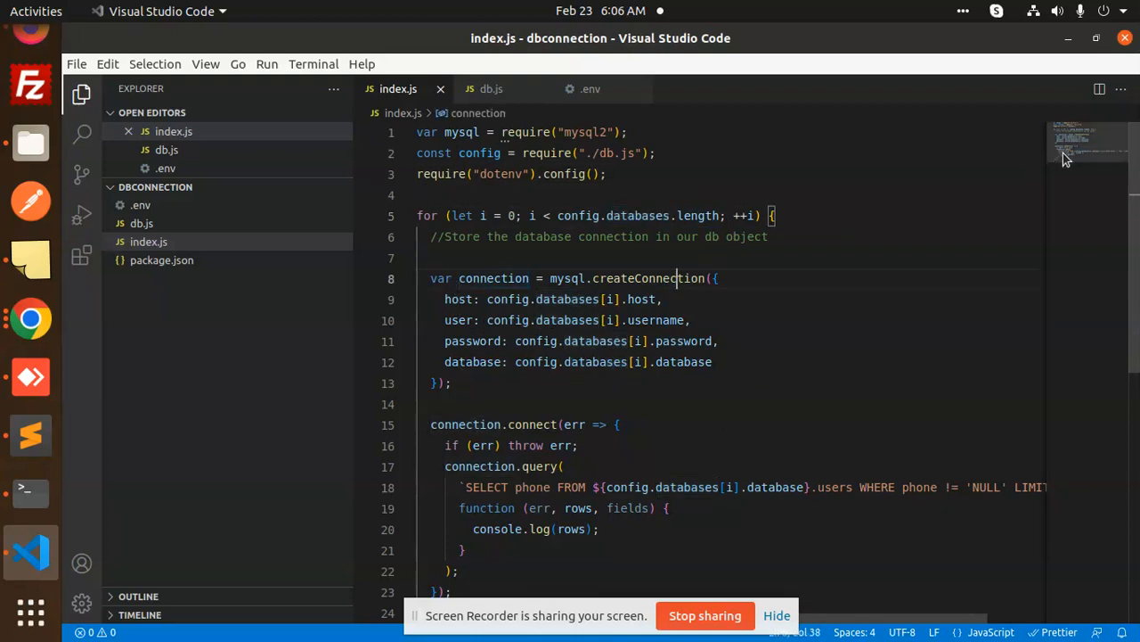
scroll("down", 3)
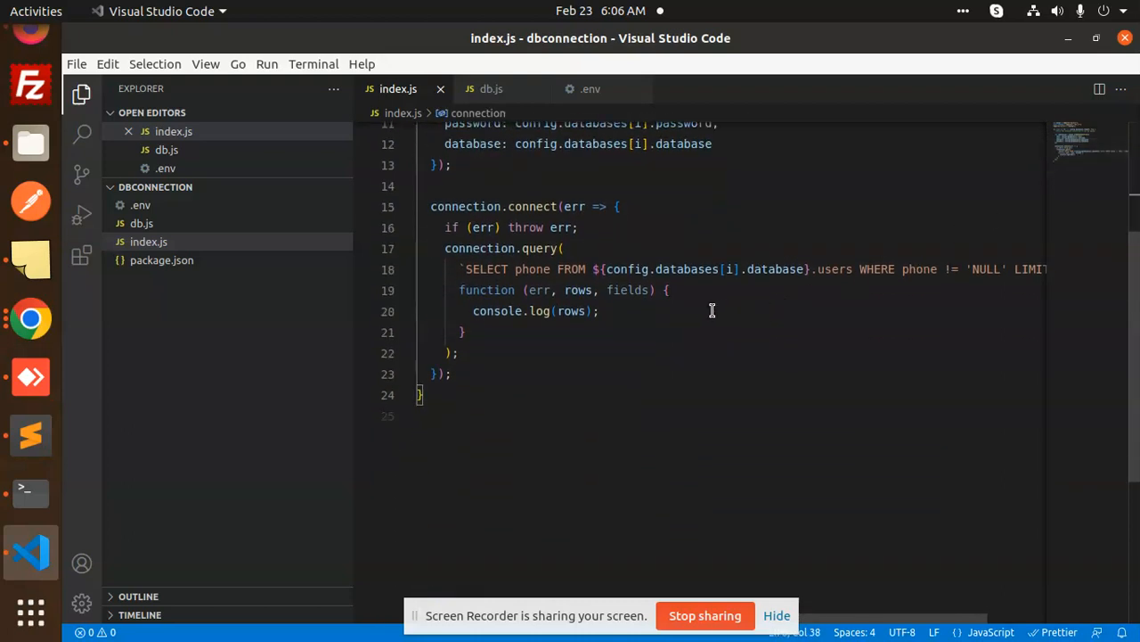
mouse_move(868, 286)
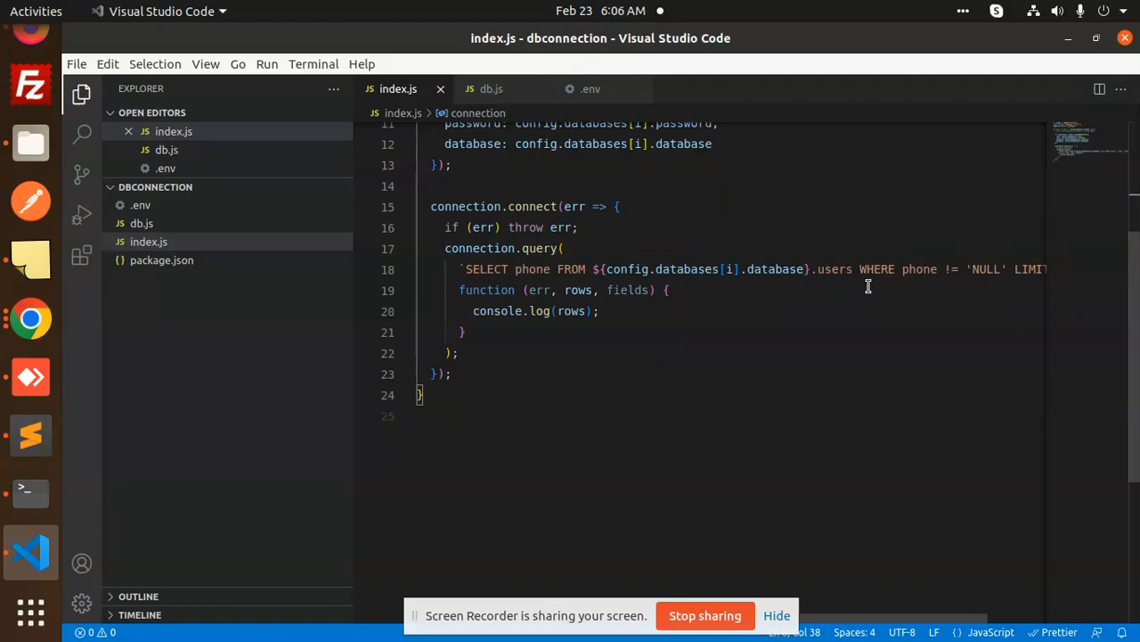
mouse_move(30, 53)
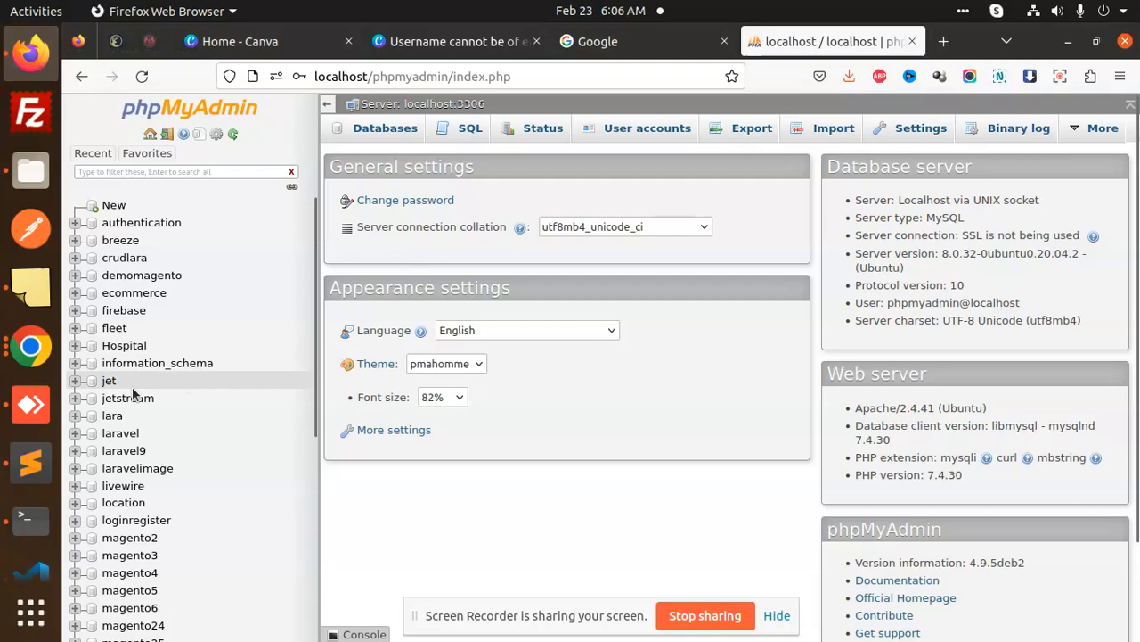
mouse_move(161, 504)
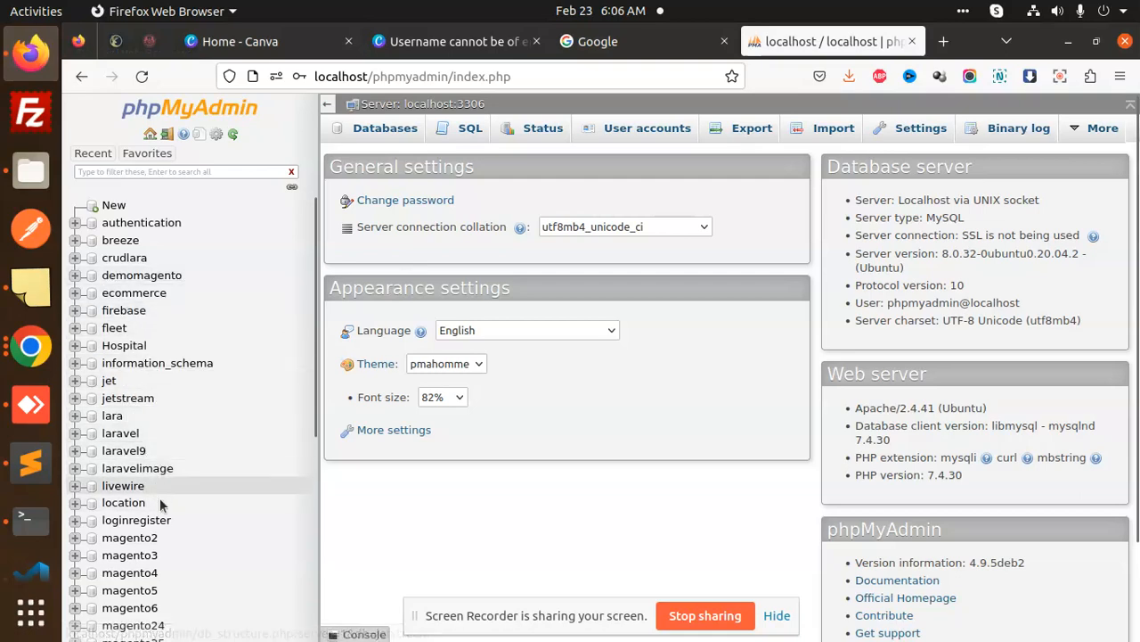
Step: Expand laravel in the phpMyAdmin tree and browse its users table
left_click(121, 432)
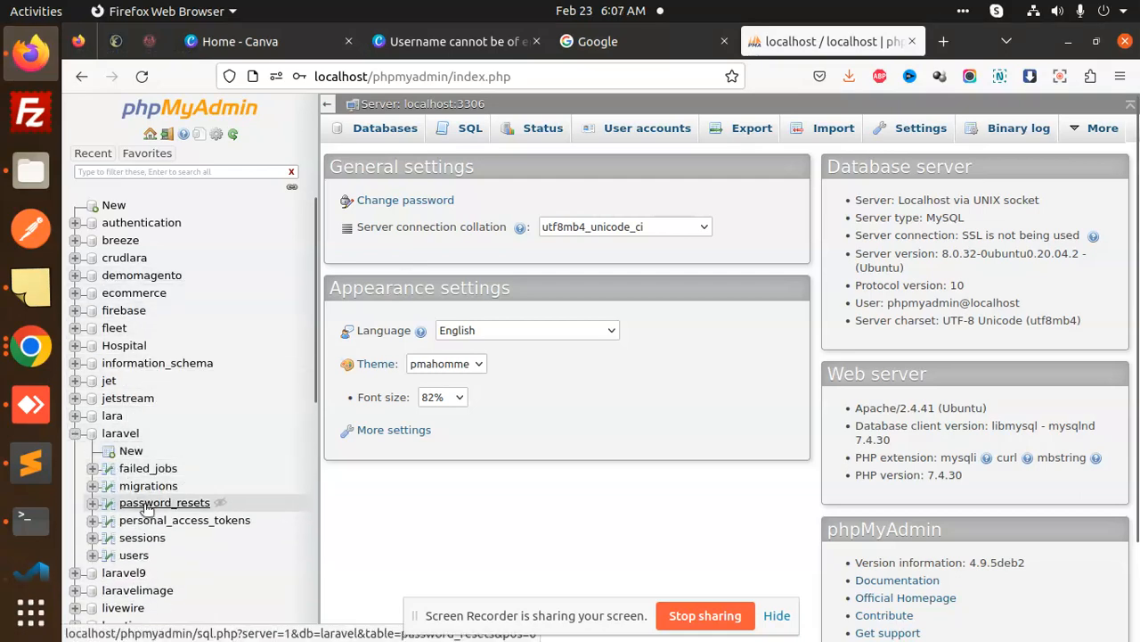
left_click(133, 554)
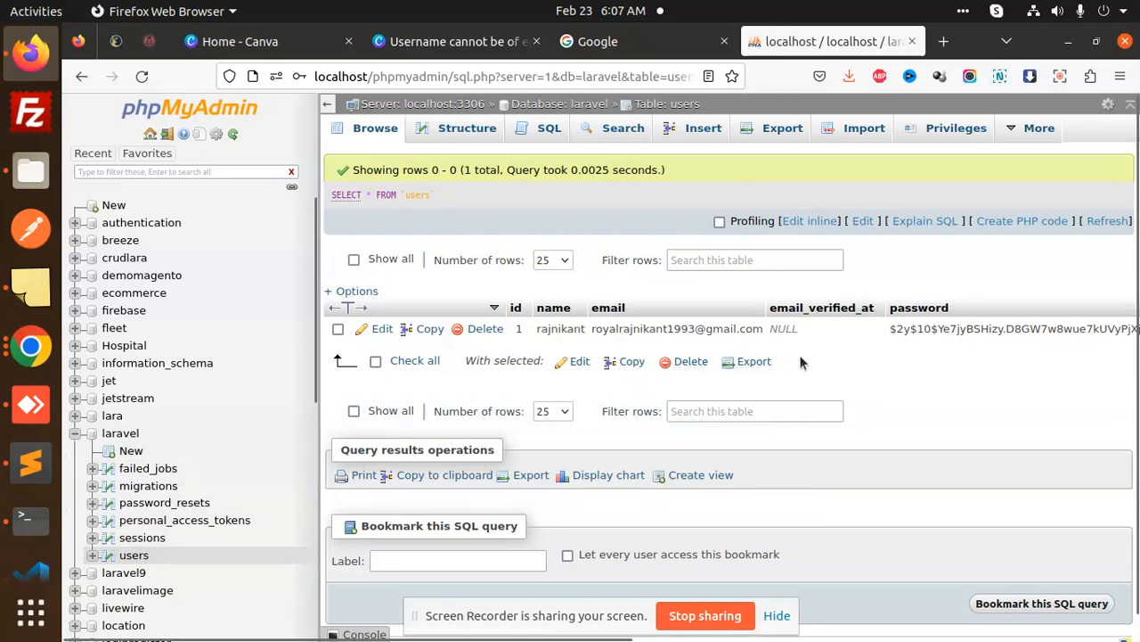
mouse_move(30, 461)
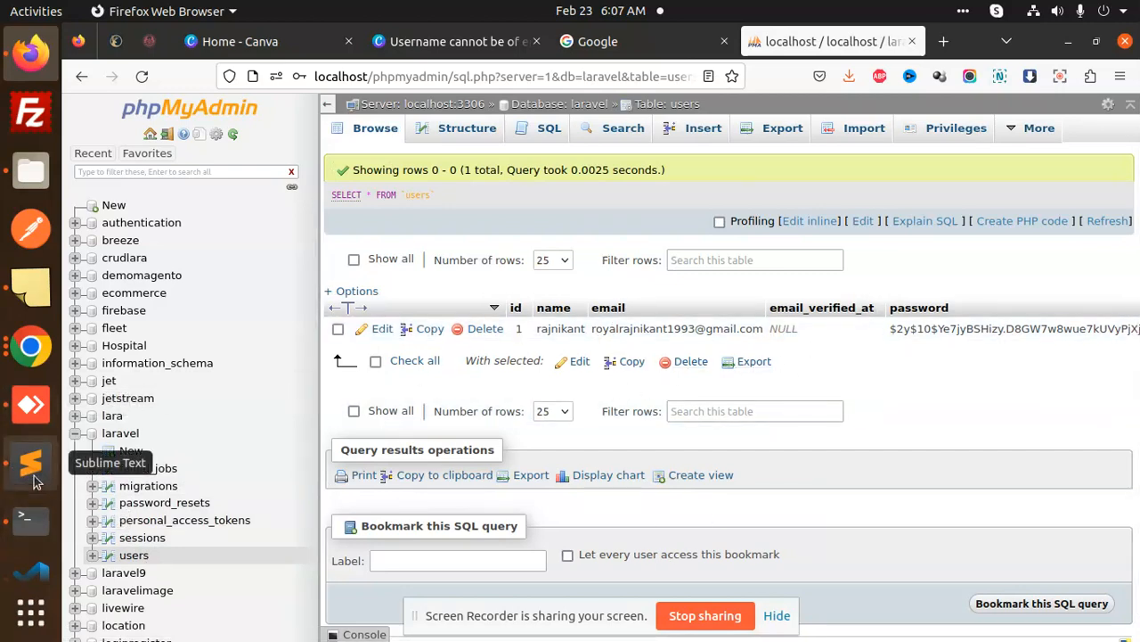
mouse_move(30, 404)
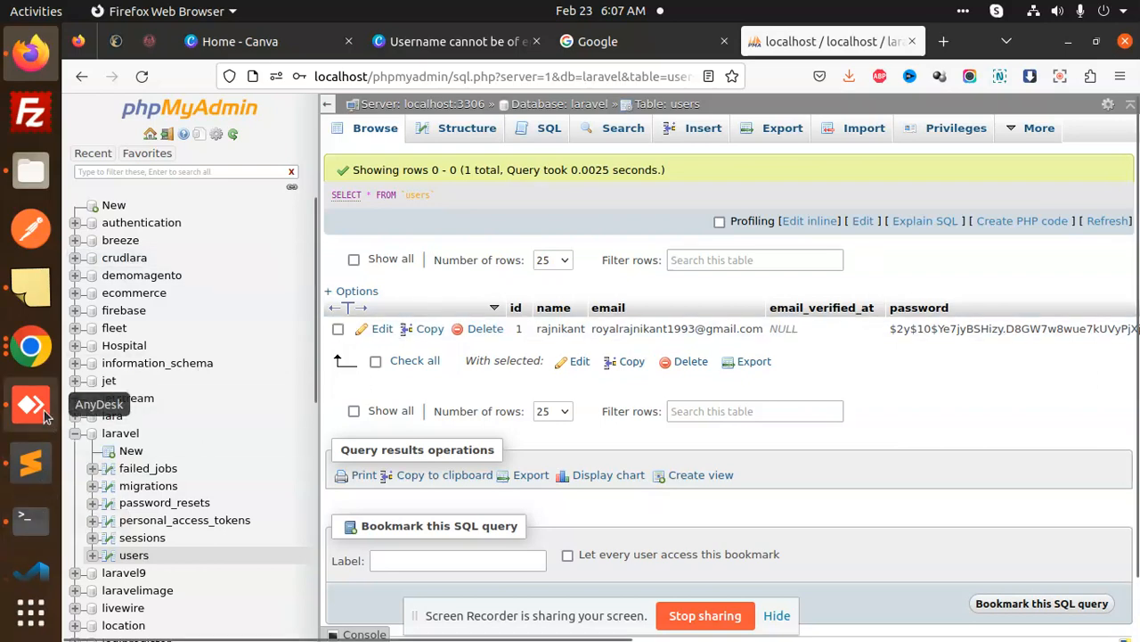
mouse_move(31, 552)
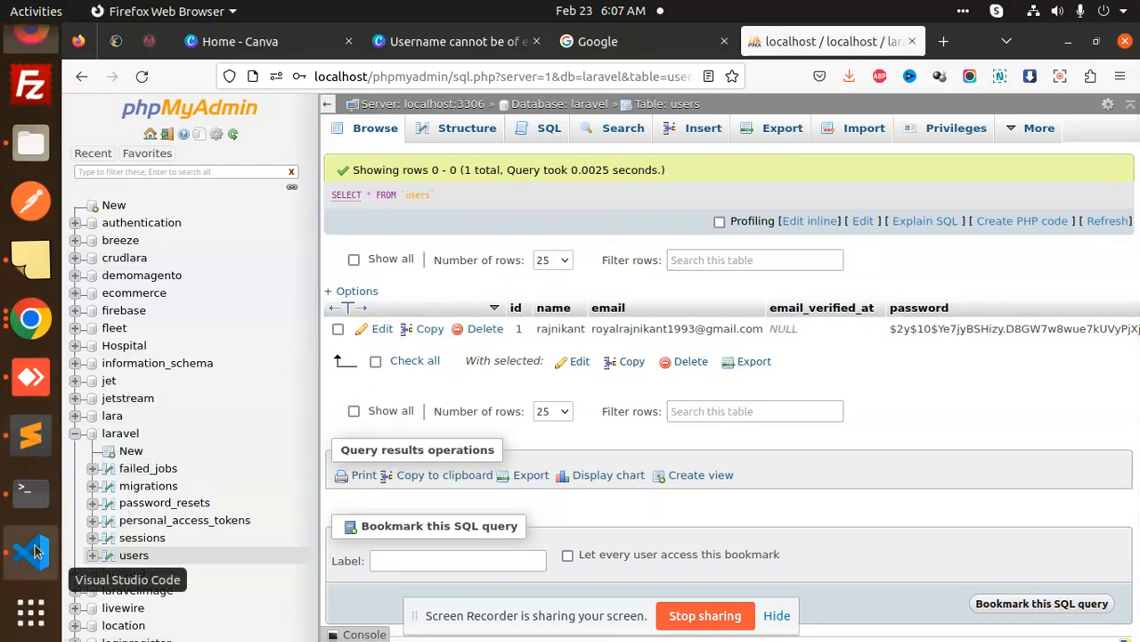
Step: Change the query to SELECT * from users, removing the WHERE phone clause and LIMIT 5
left_click(30, 552)
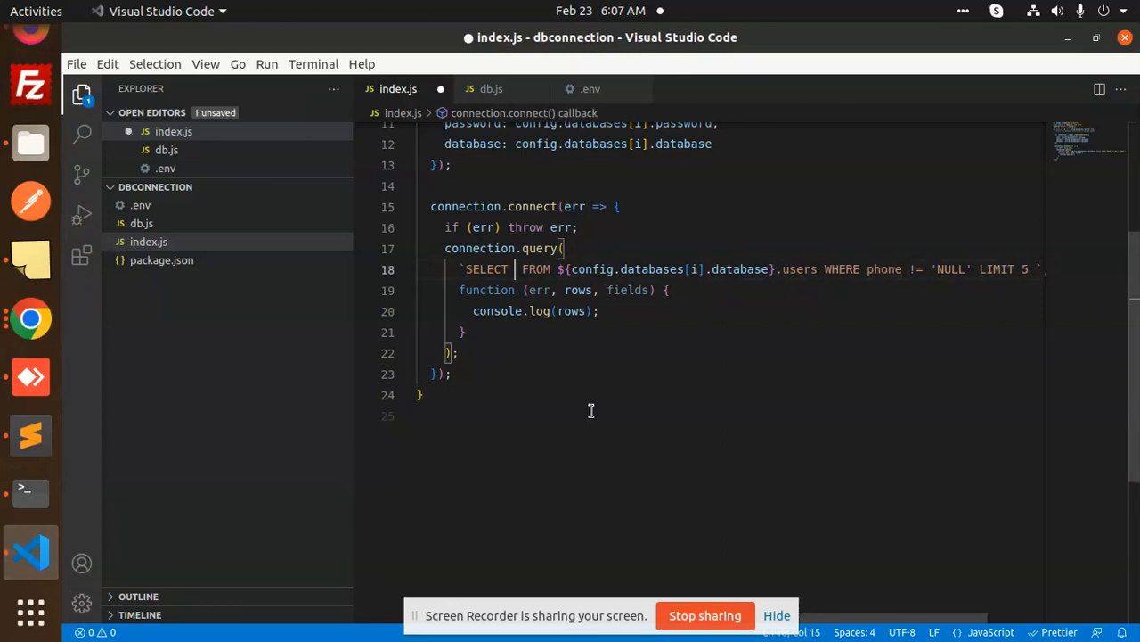
type("*")
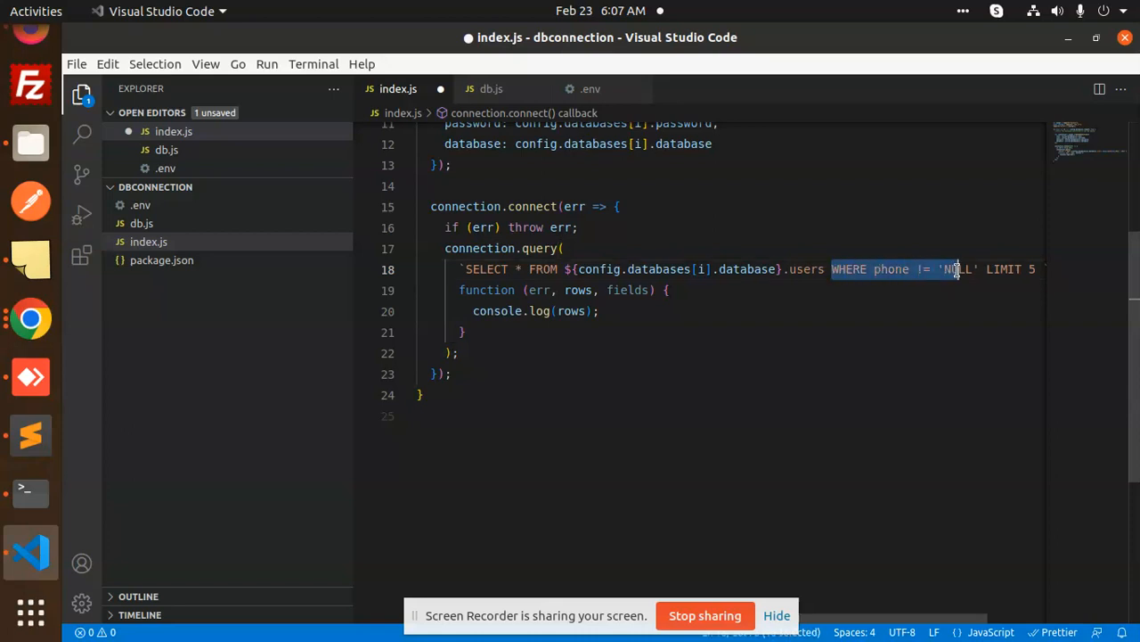
key("Delete")
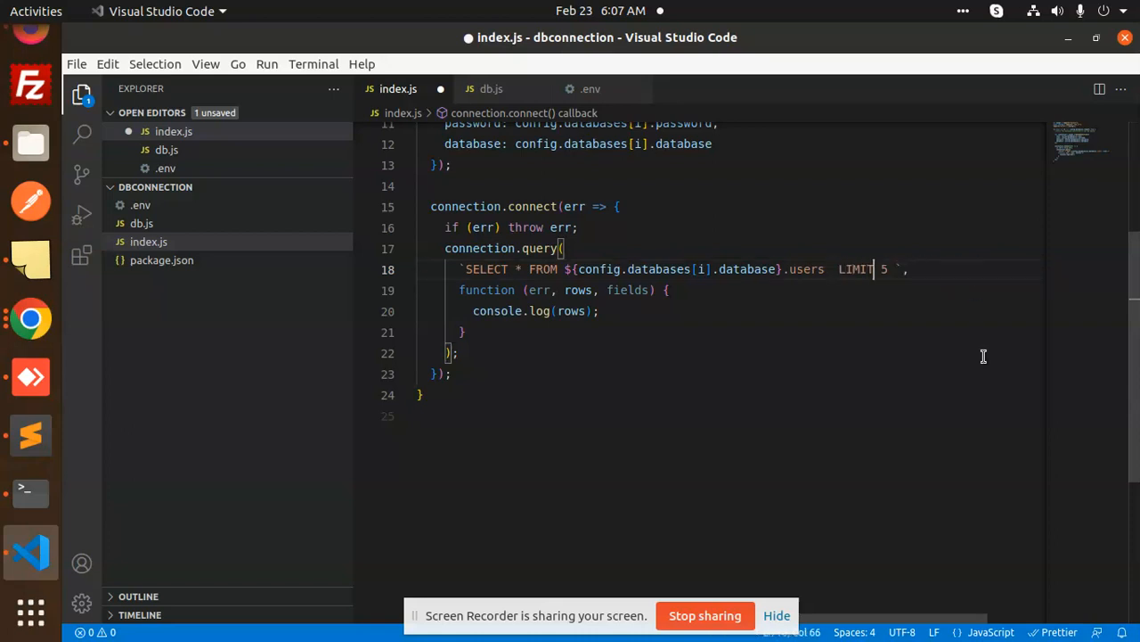
key("BackSpace")
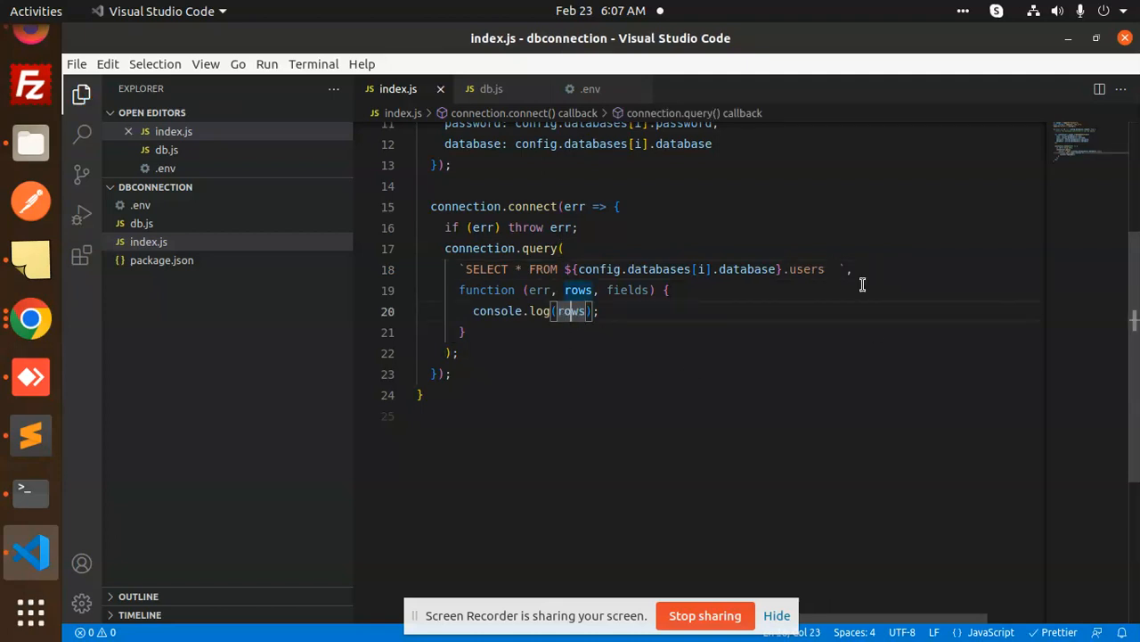
mouse_move(30, 493)
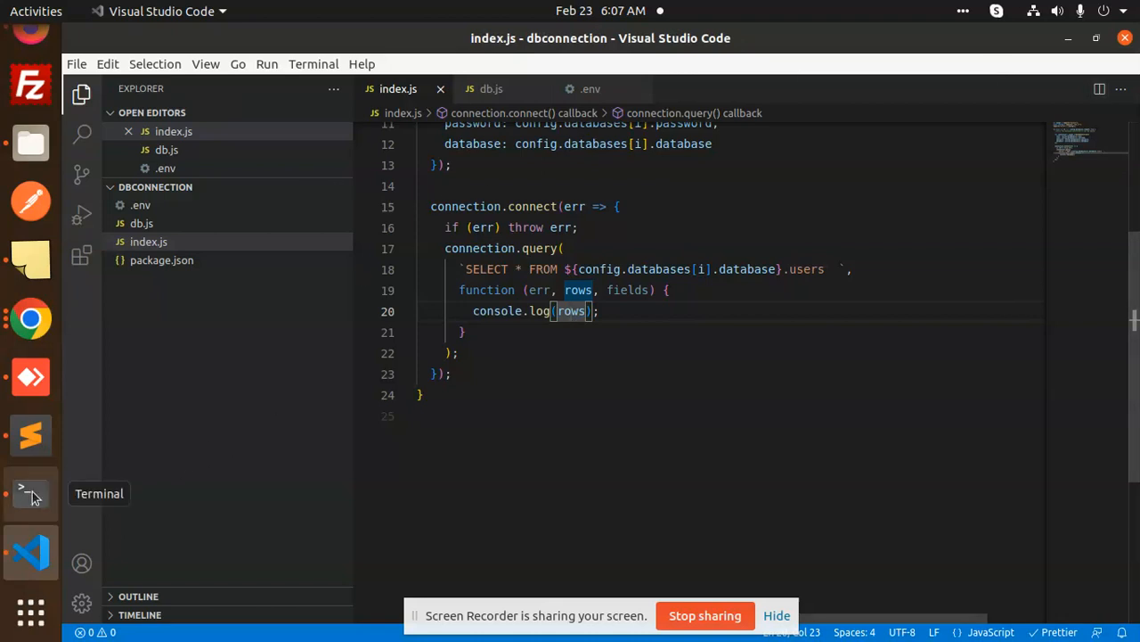
Step: Run node index.js, install mysql2 and dotenv after the missing-module error, then rerun it
left_click(31, 492)
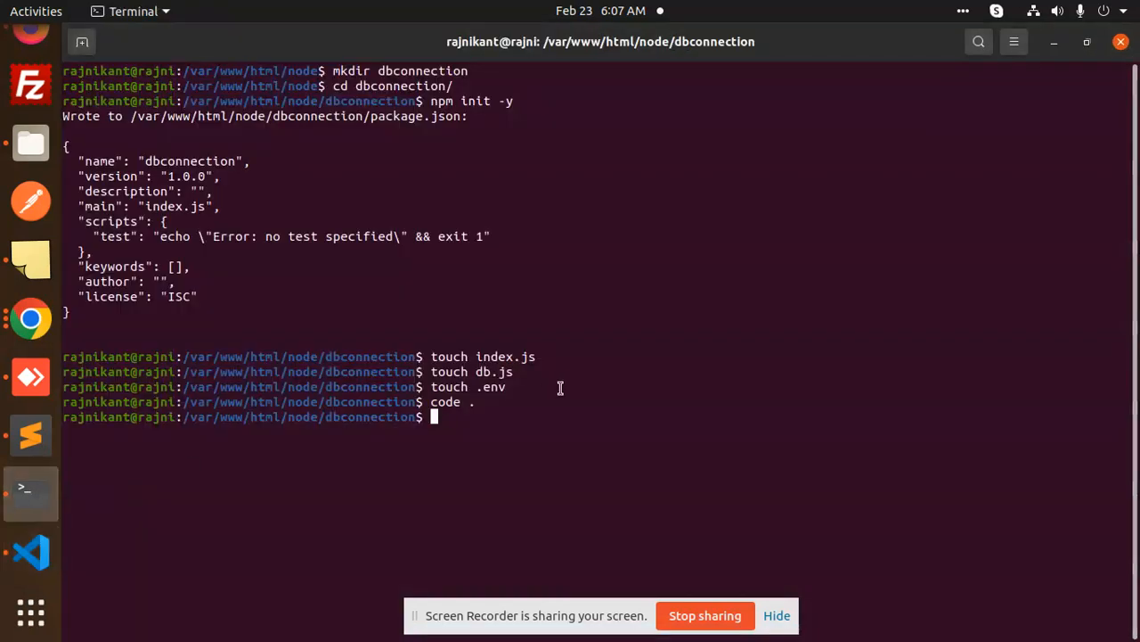
type("node index.js")
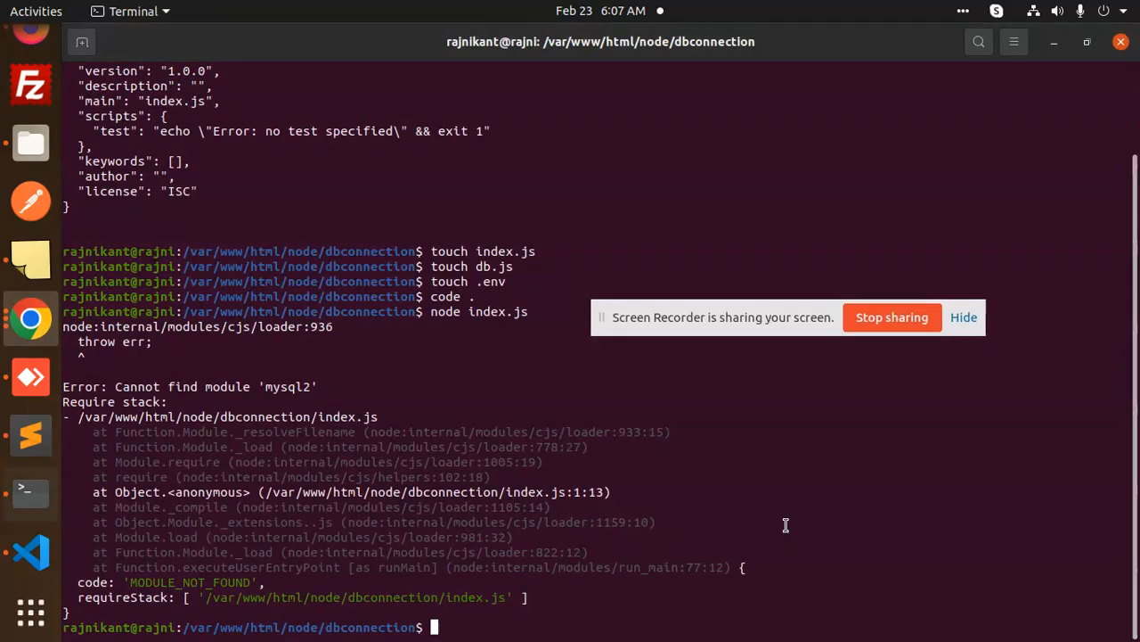
type("npm i")
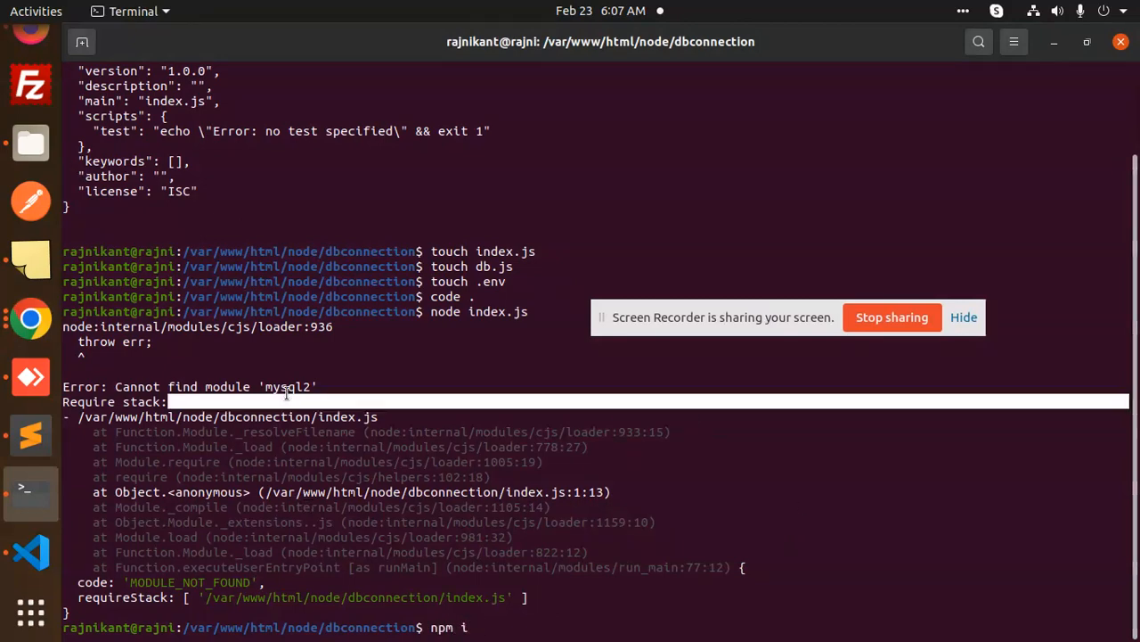
right_click(288, 386)
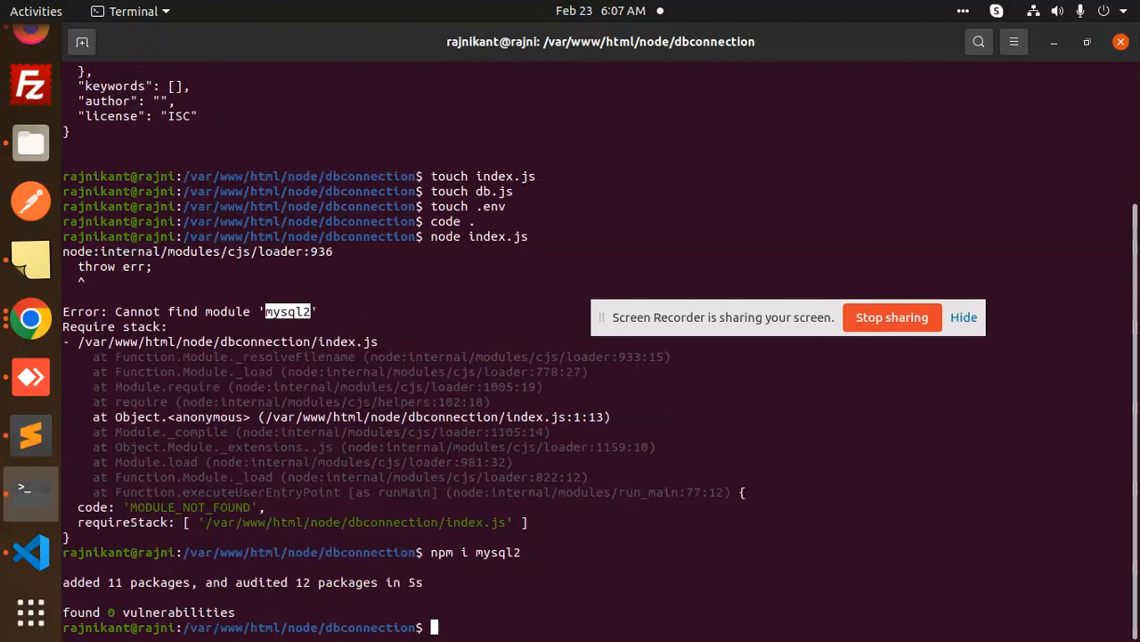
type("npm i dotenv")
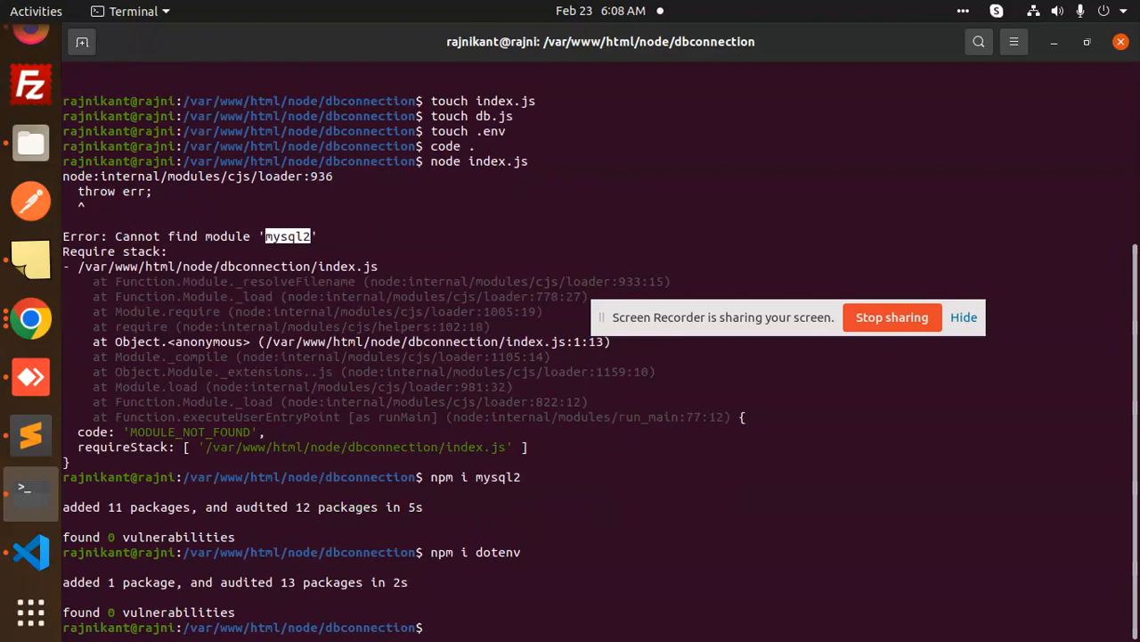
type("n")
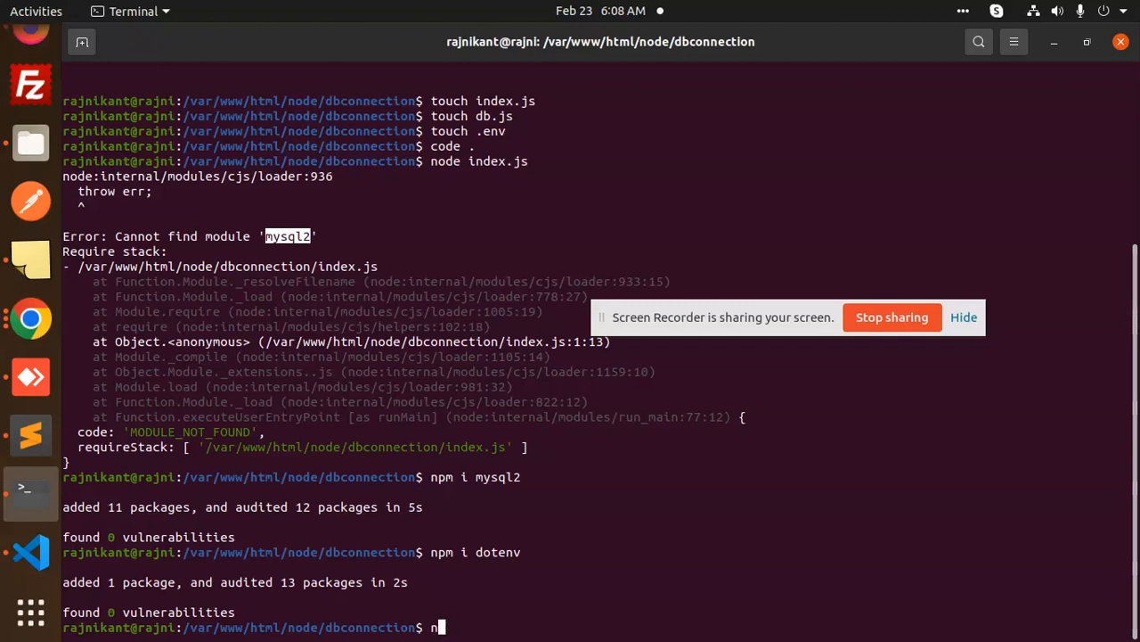
type("ode index.js")
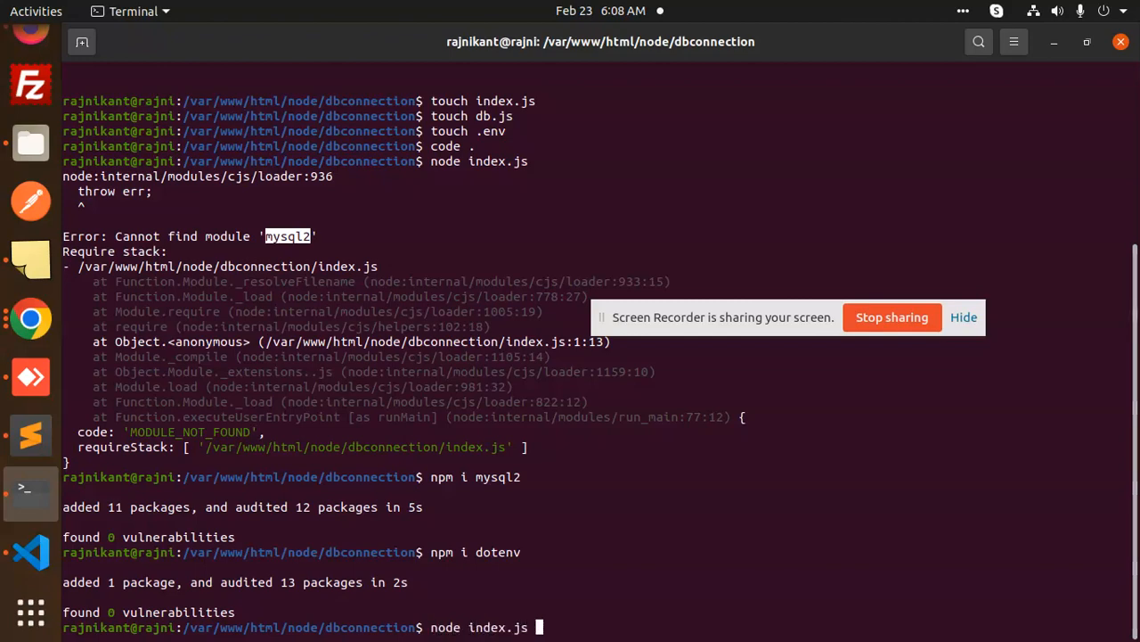
key("Return")
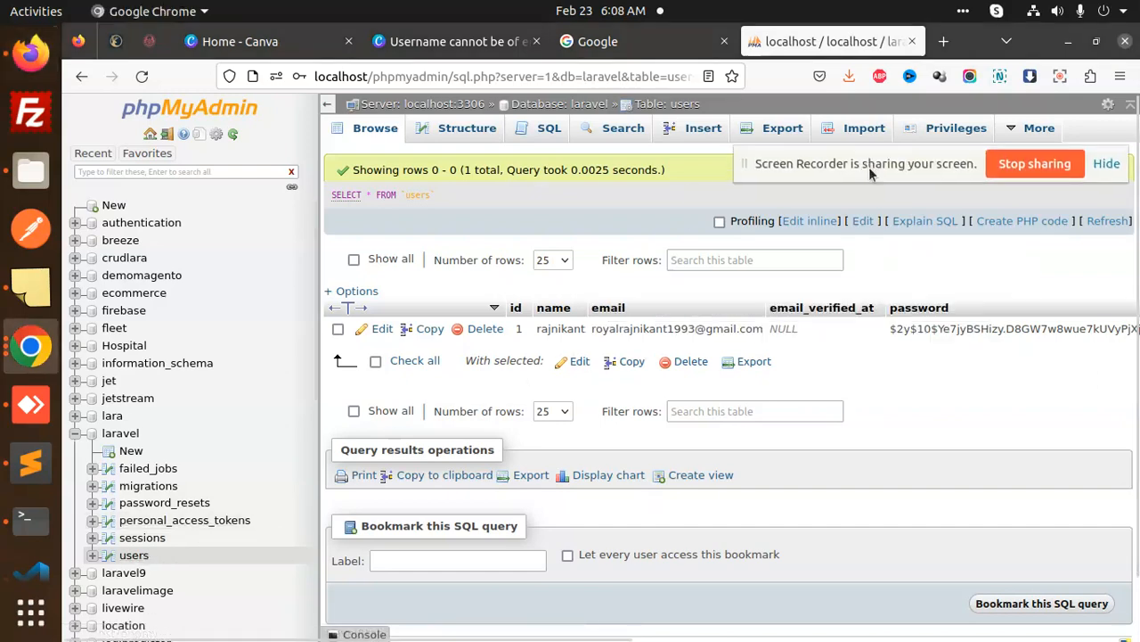
mouse_move(381, 328)
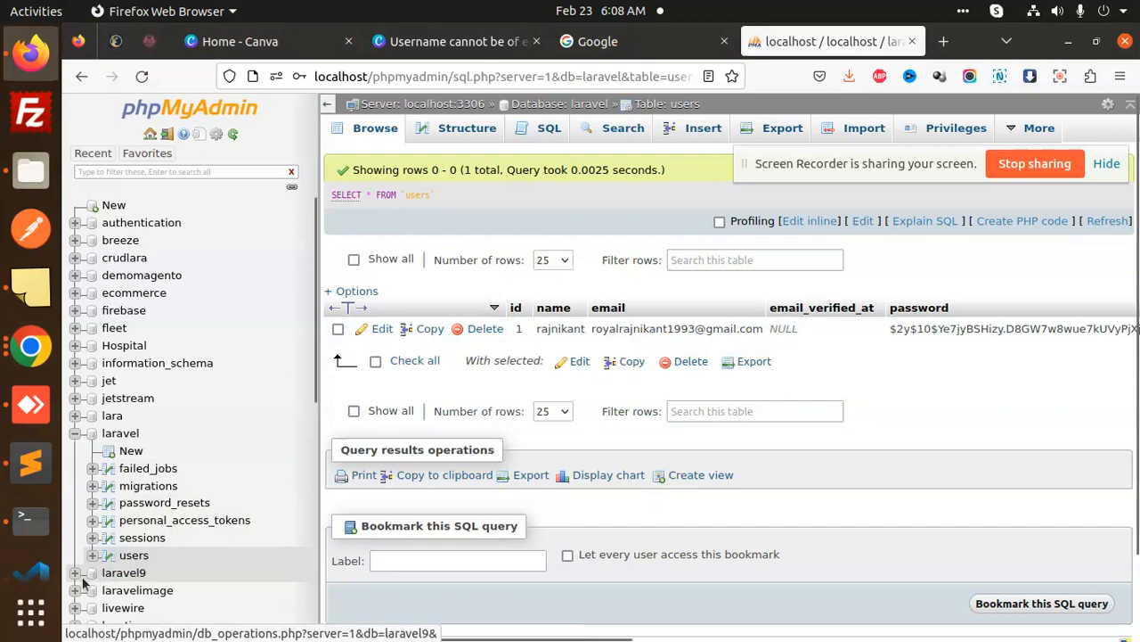
Step: Check the laravel9 users record in phpMyAdmin, then return to Visual Studio Code
scroll("down", 3)
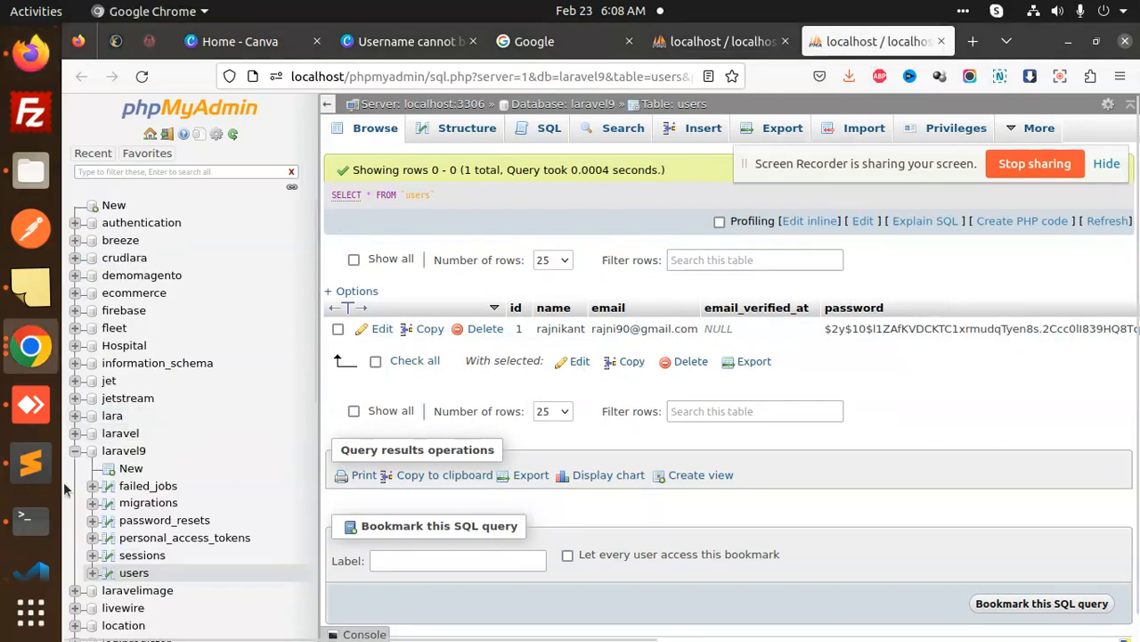
mouse_move(31, 552)
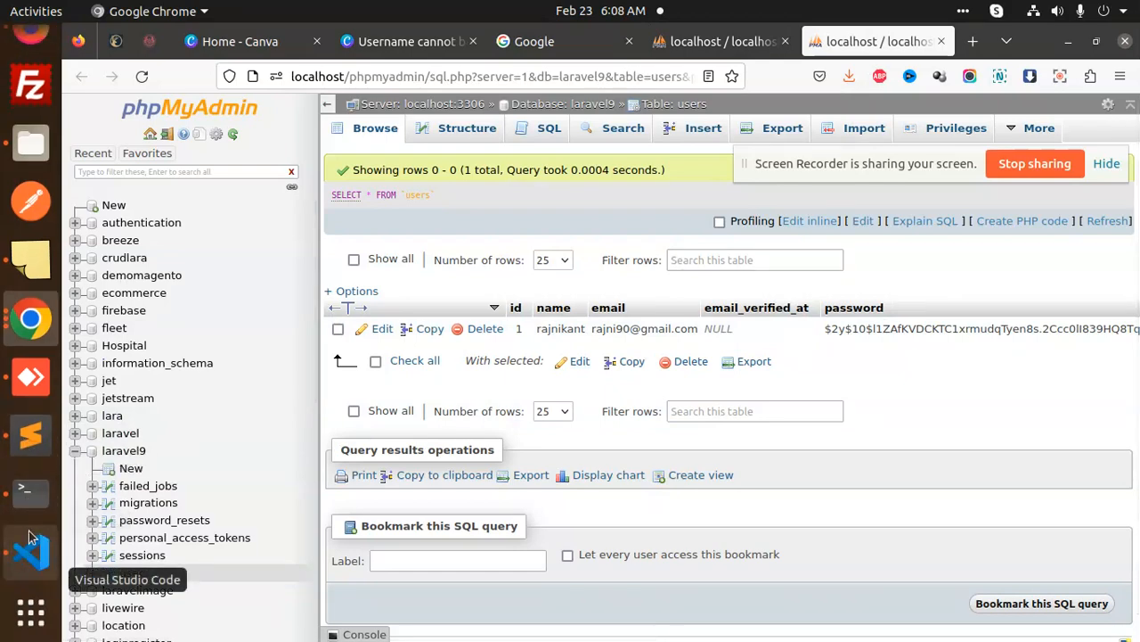
left_click(30, 552)
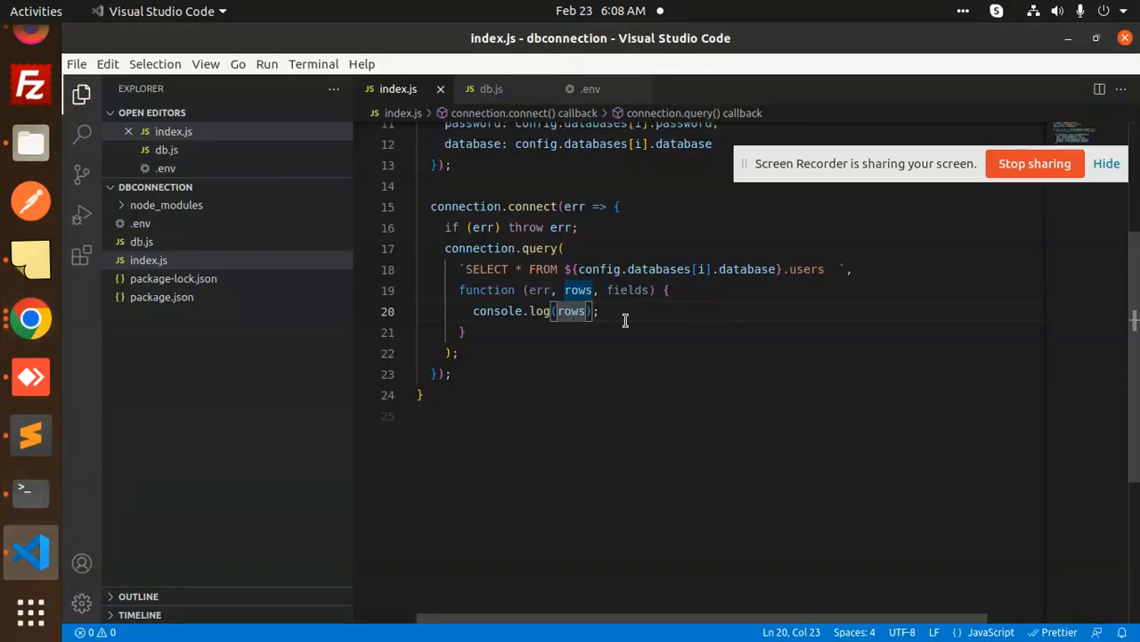
mouse_move(30, 493)
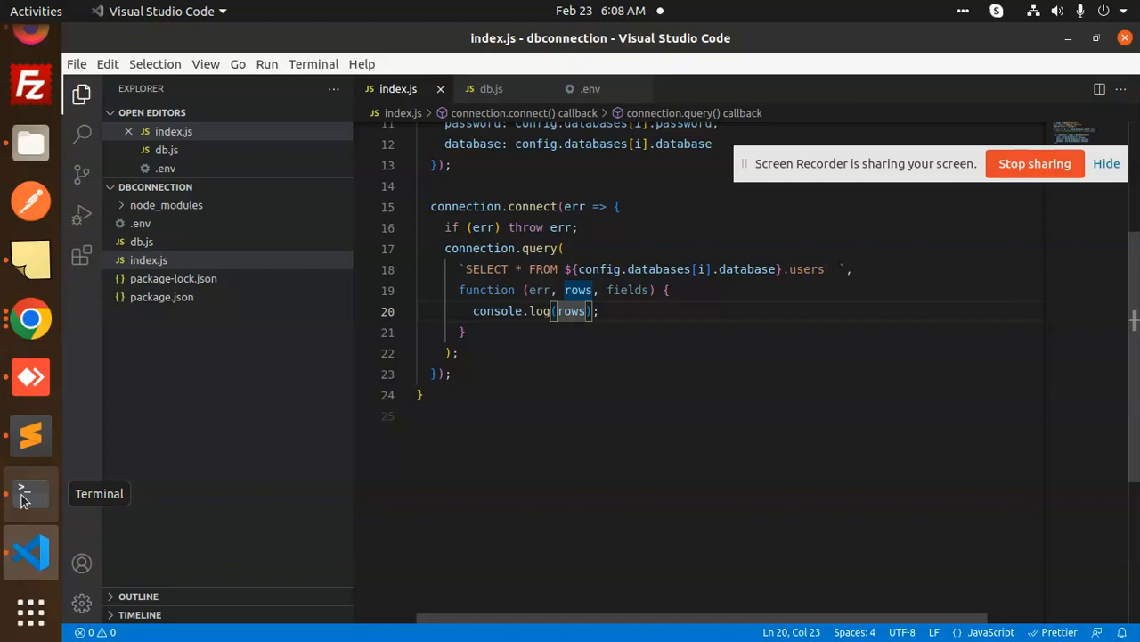
Step: Switch to Terminal to view the users records printed from the laravel and laravel9 databases
left_click(29, 492)
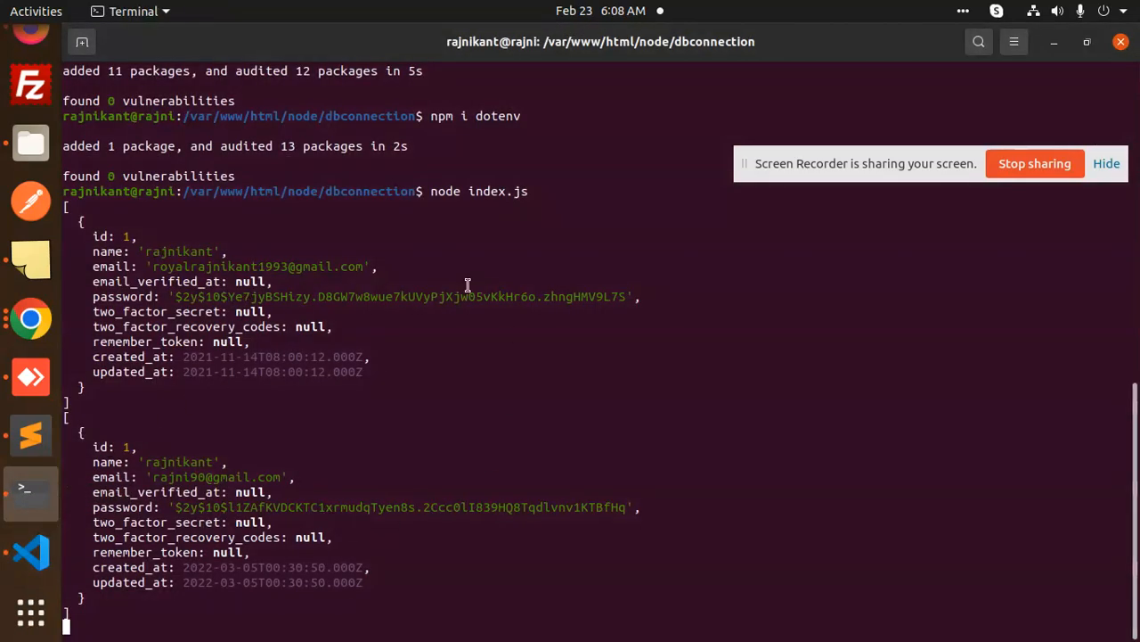
mouse_move(548, 191)
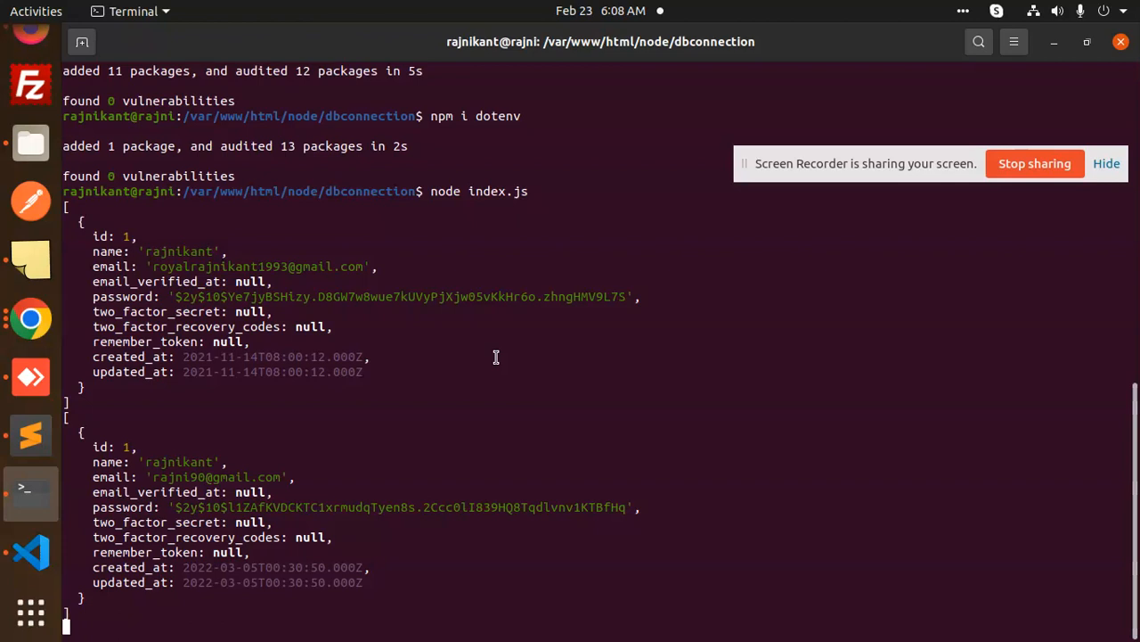
mouse_move(550, 348)
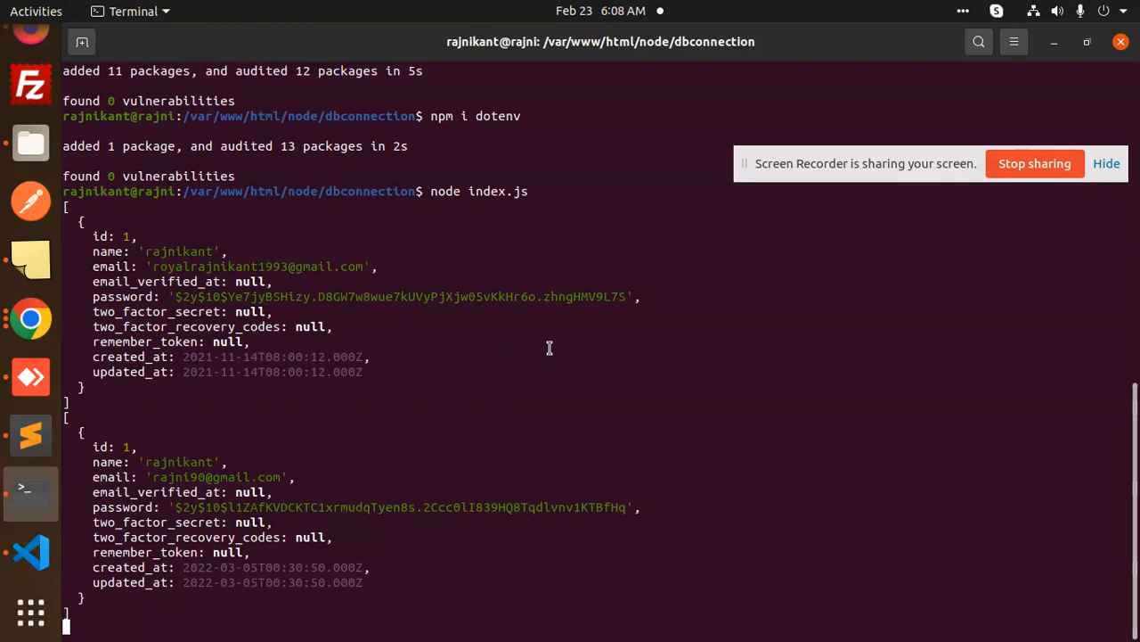